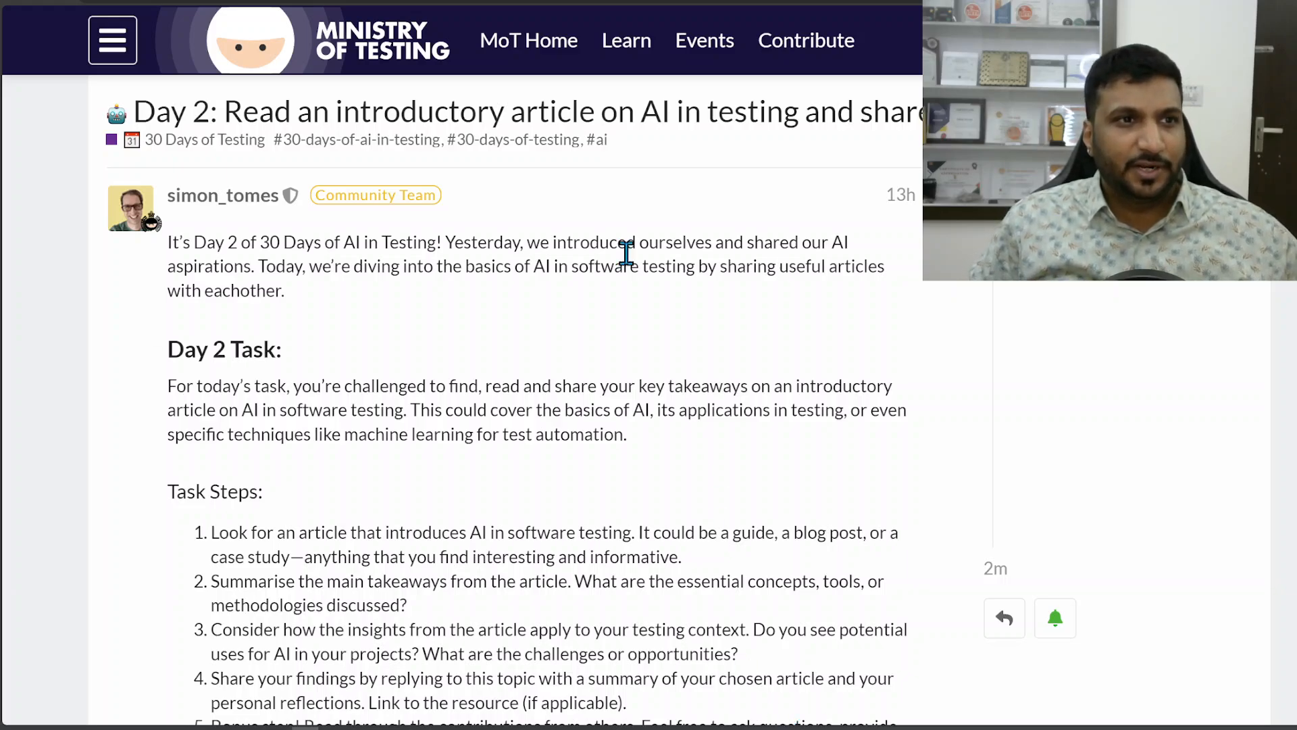
mouse_move(331, 156)
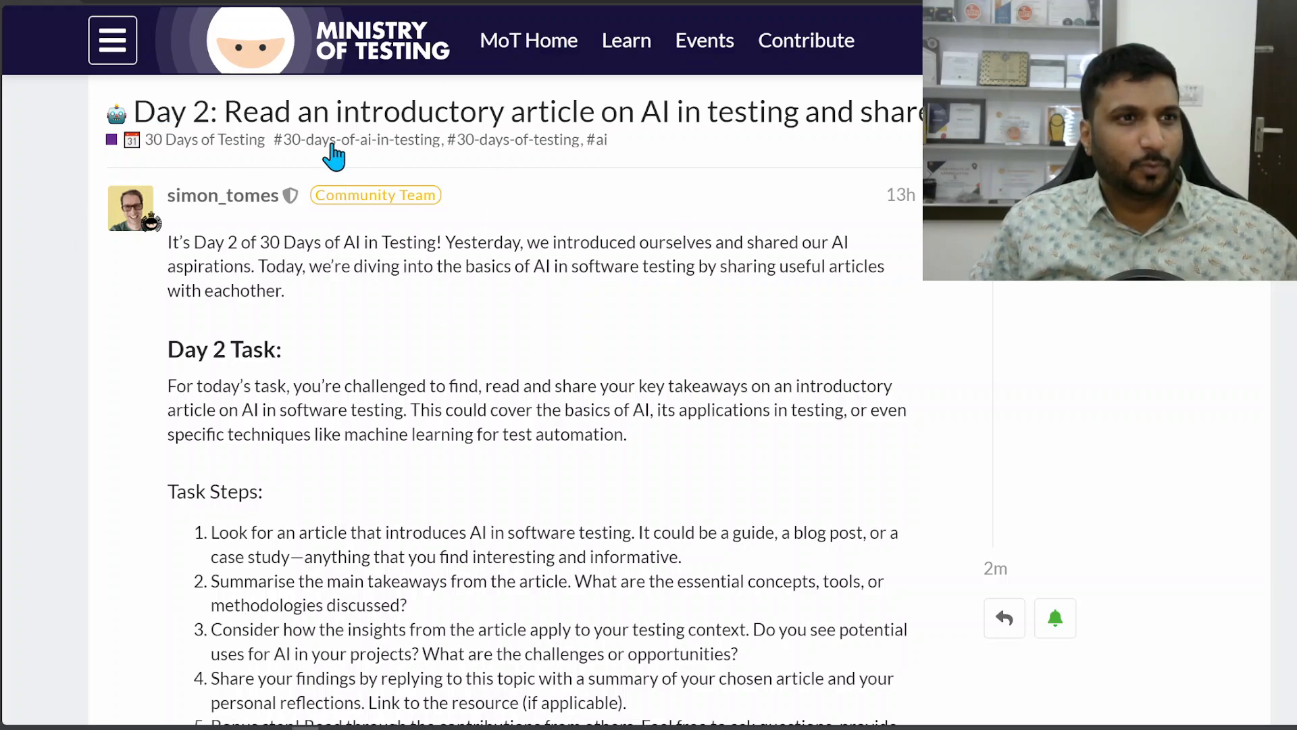
mouse_move(579, 219)
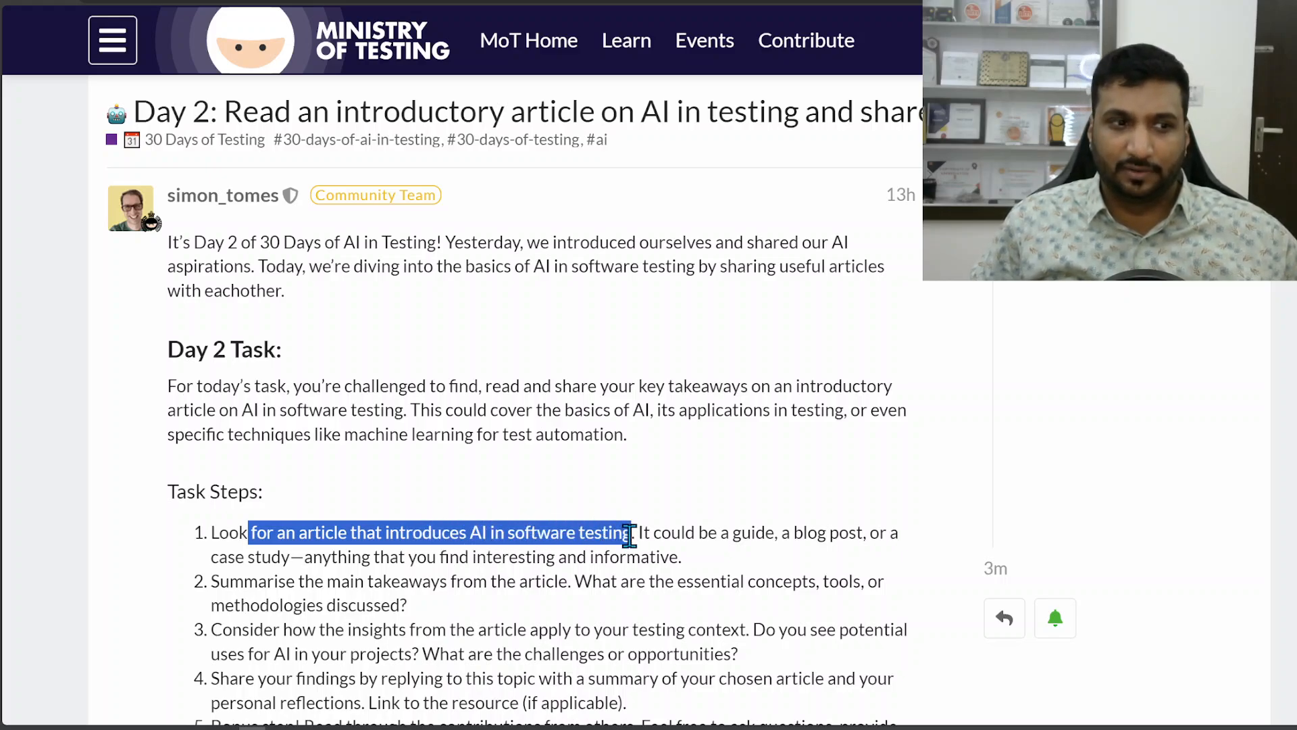
Highlight the 'find an introductory article' step, then read down through the AI In Software Testing article.
drag(628, 532, 651, 555)
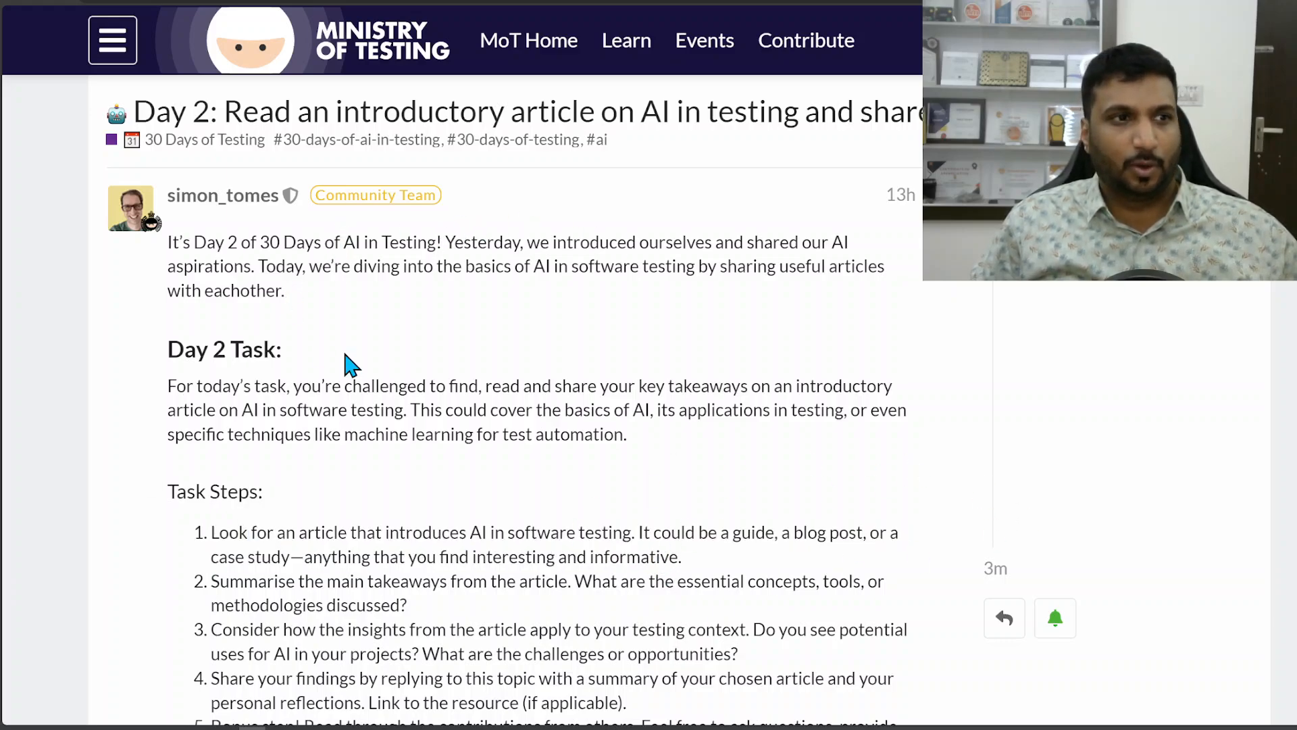
mouse_move(905, 109)
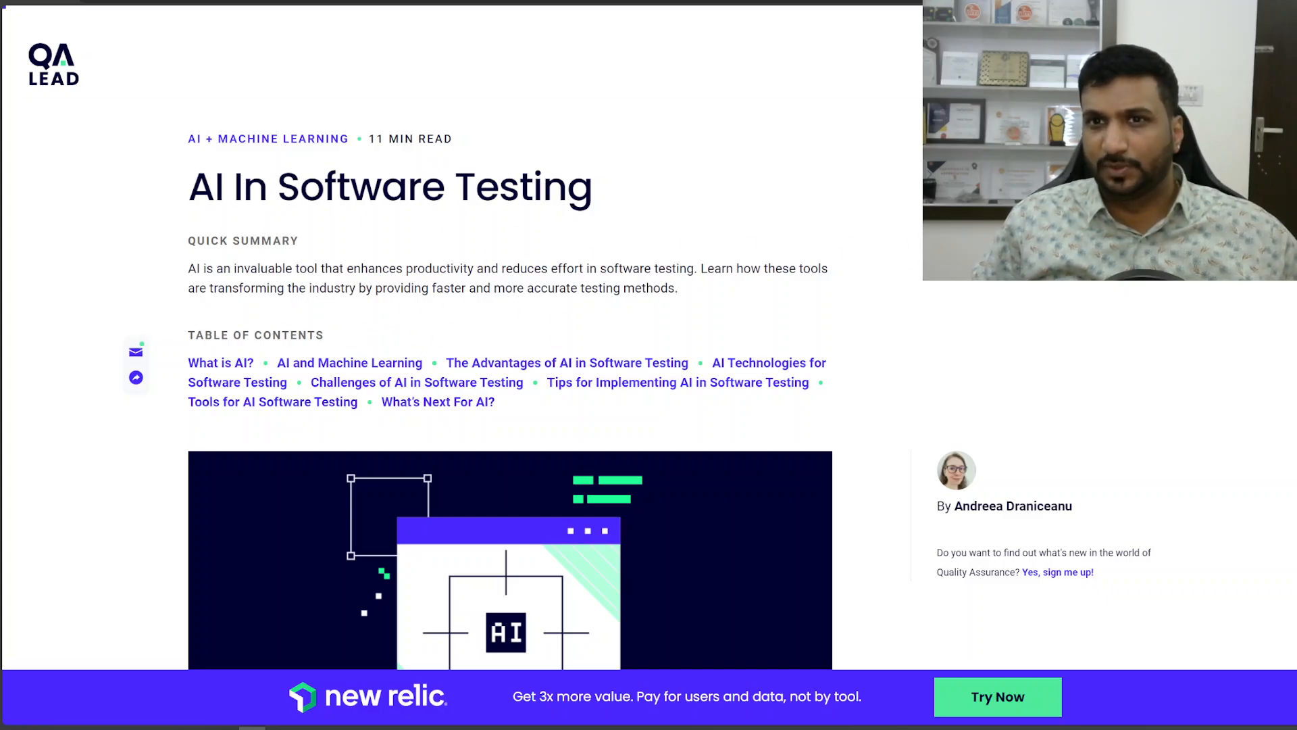
scroll(down, 3)
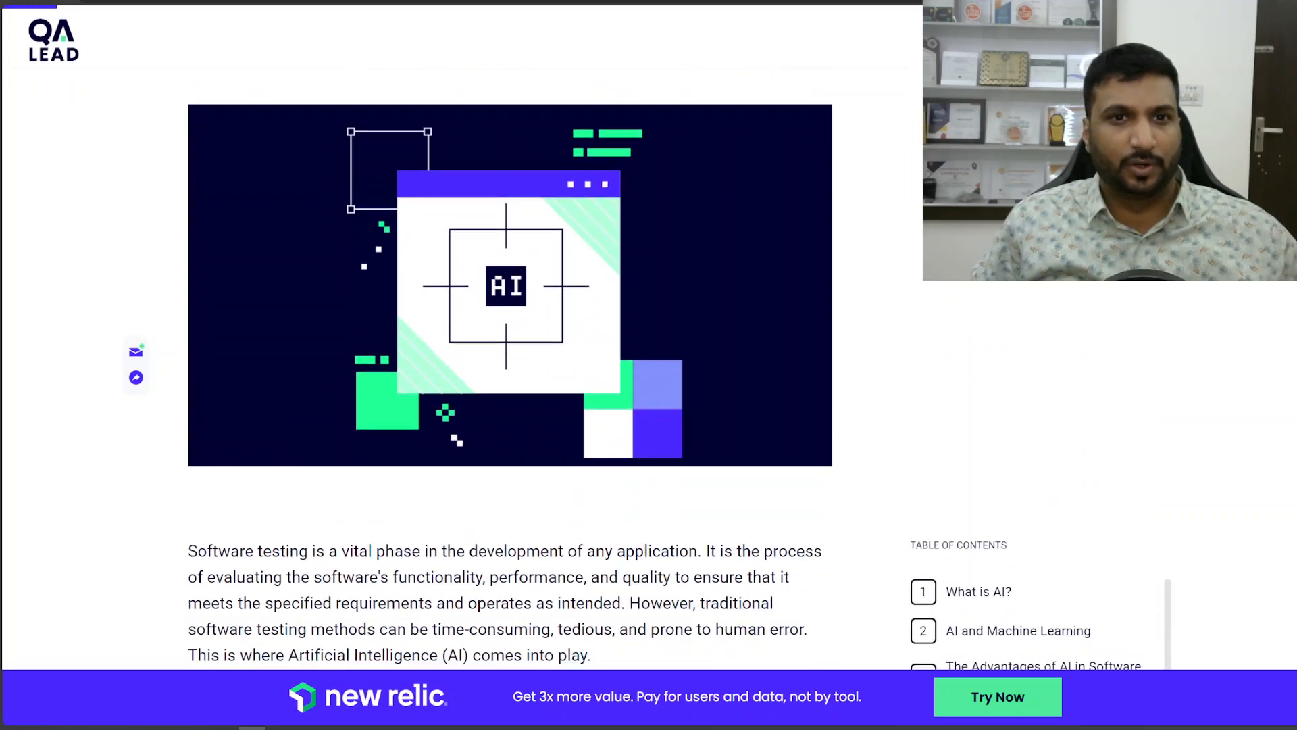
scroll(down, 3)
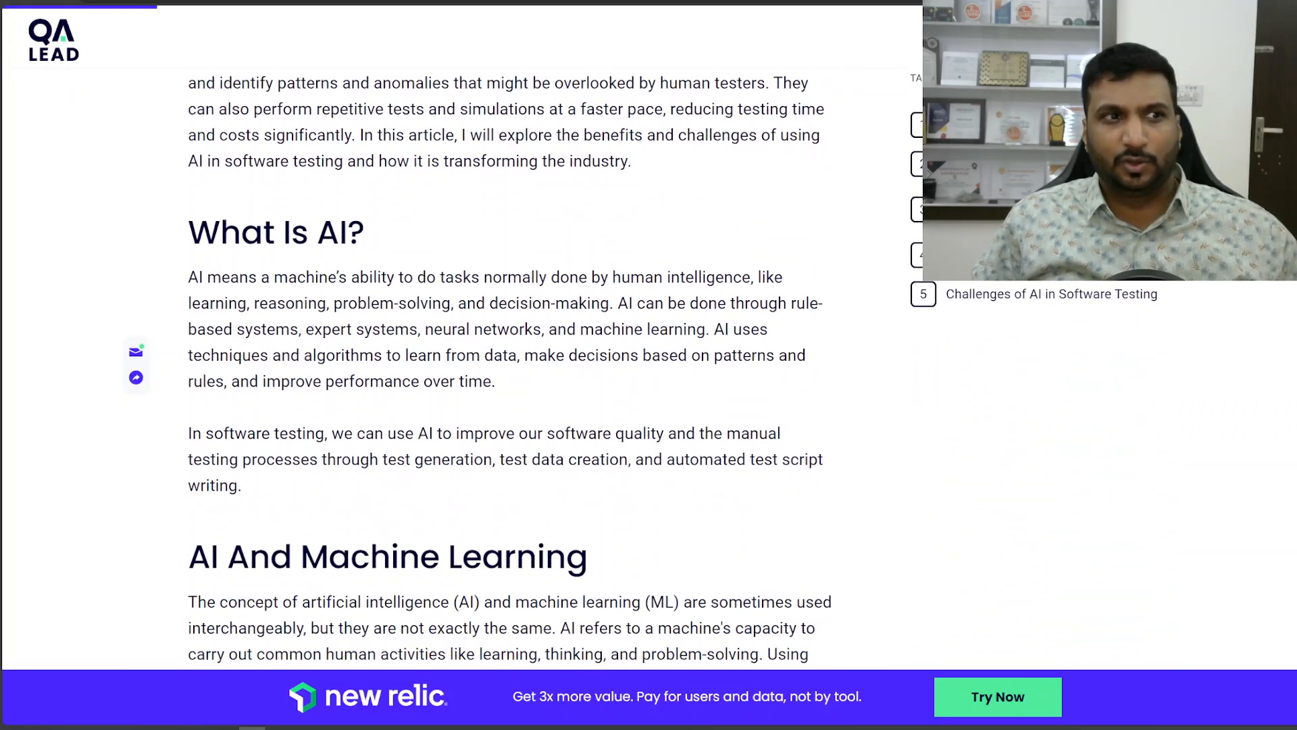
scroll(down, 3)
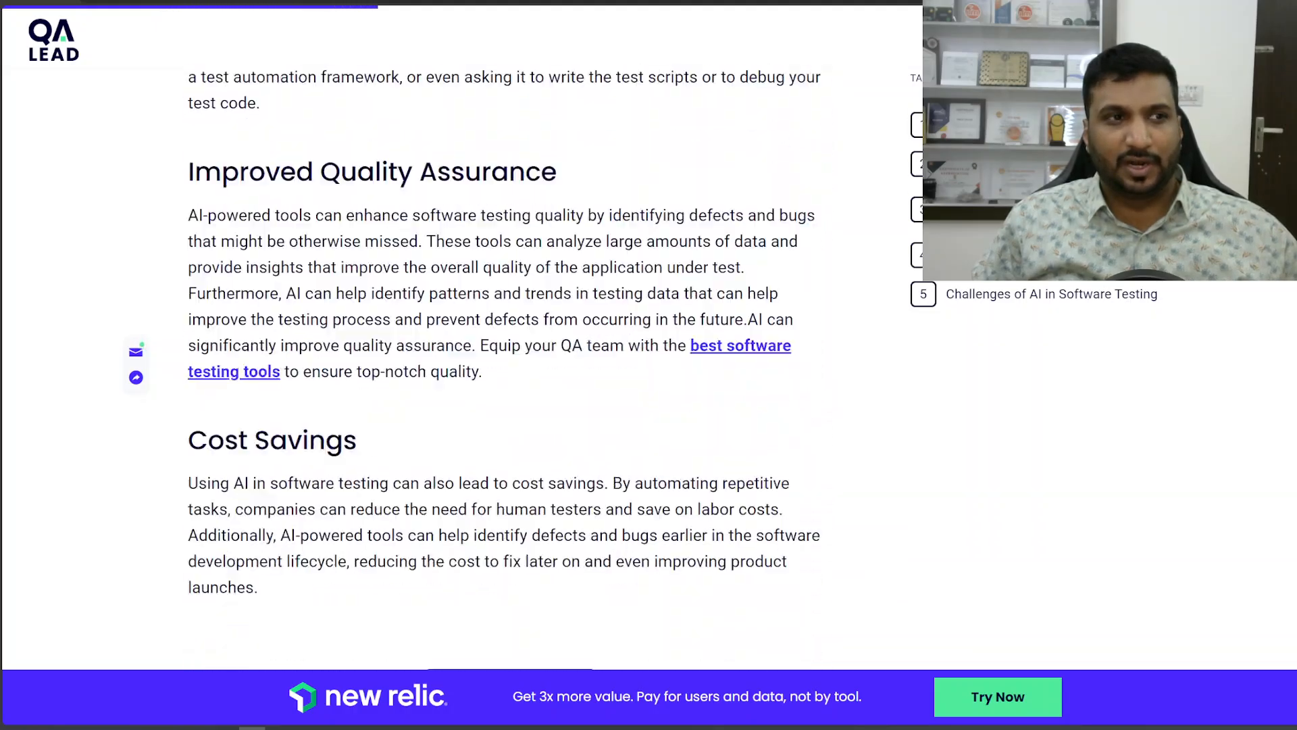
scroll(down, 3)
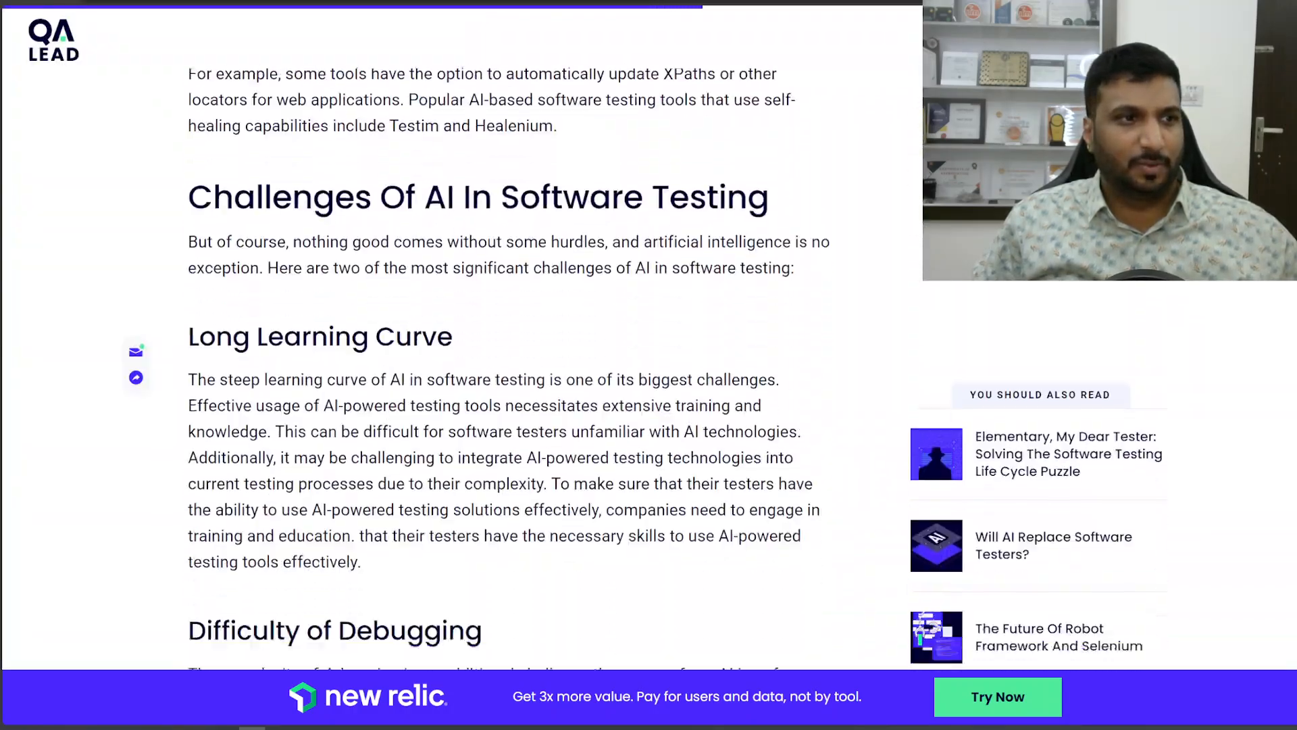
scroll(down, 3)
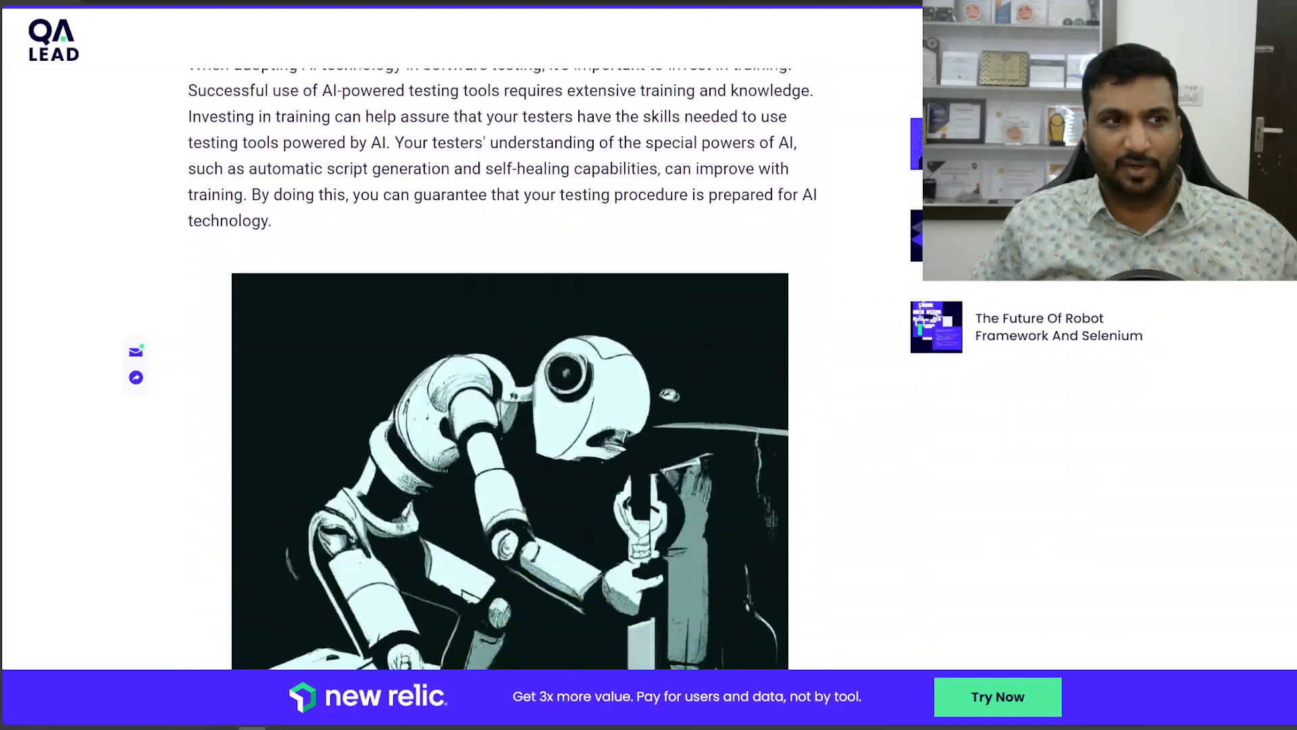
scroll(down, 3)
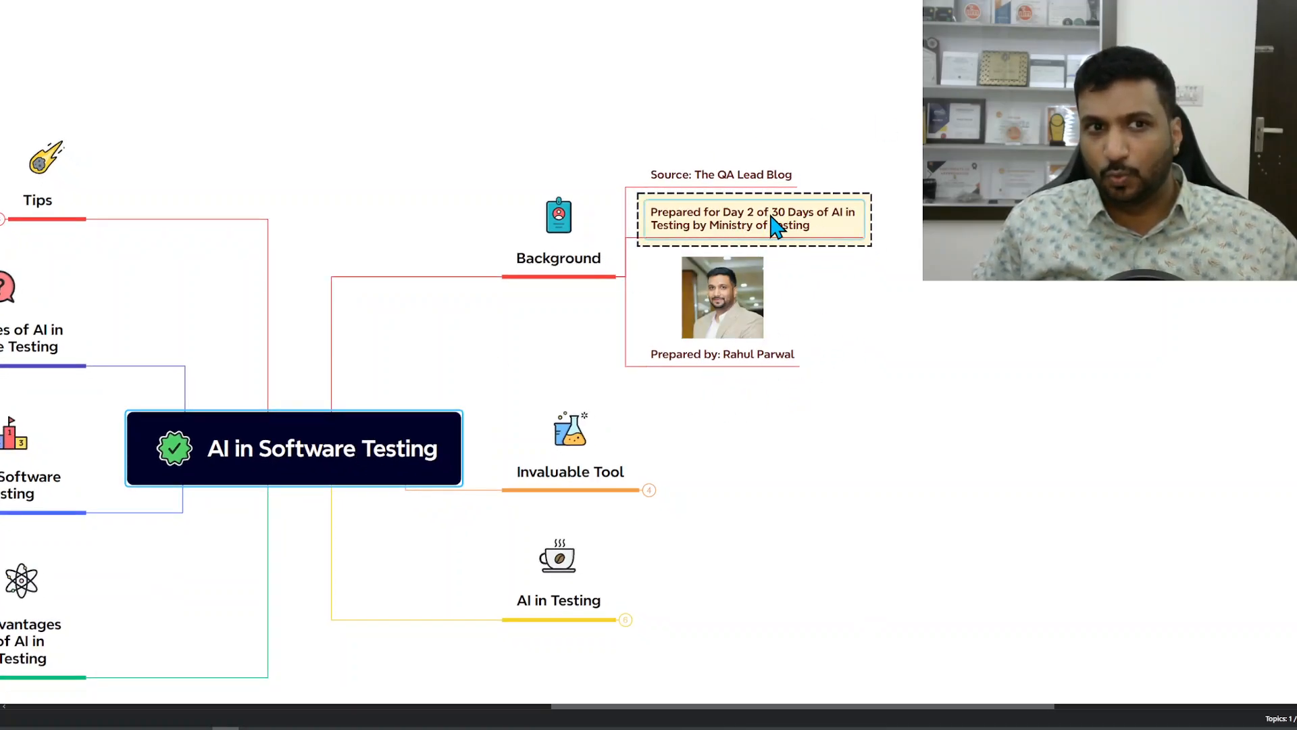
mouse_move(822, 230)
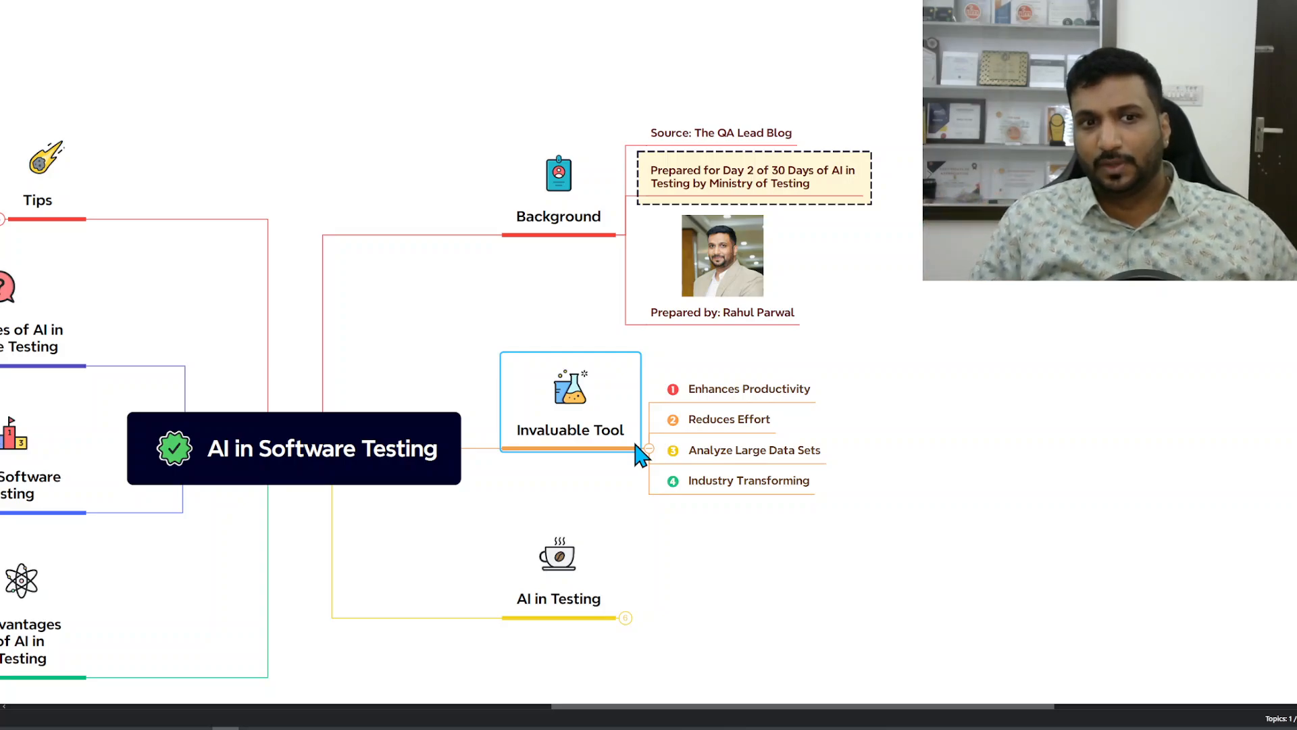
Select the Analyze Large Data Sets subtopic under the expanded Invaluable Tool branch.
click(753, 450)
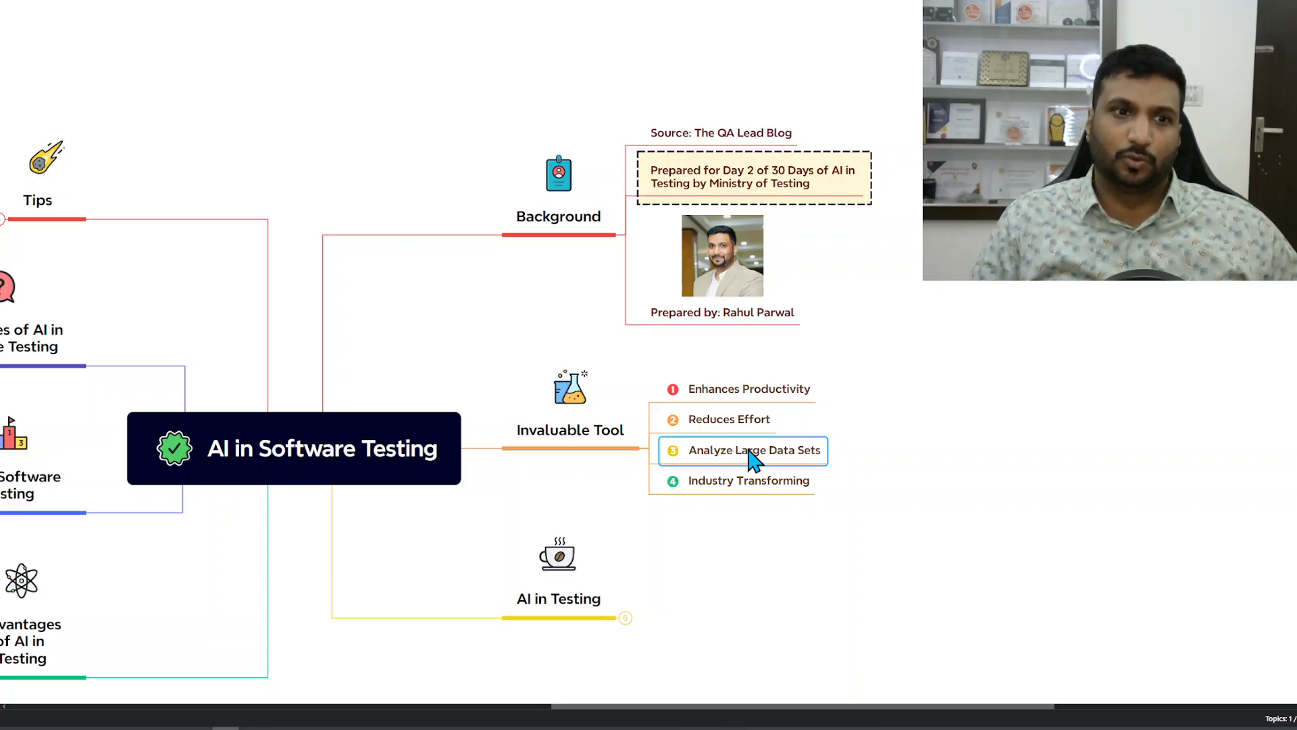
mouse_move(747, 481)
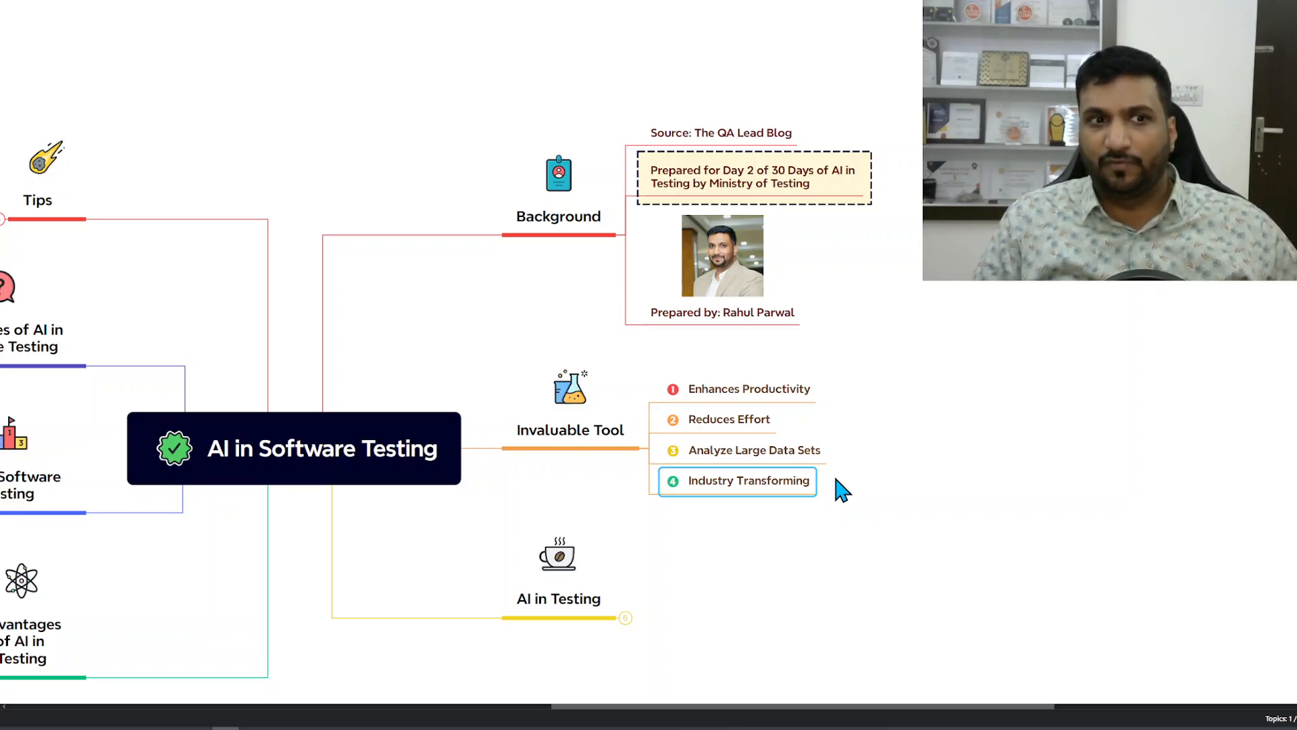
mouse_move(748, 485)
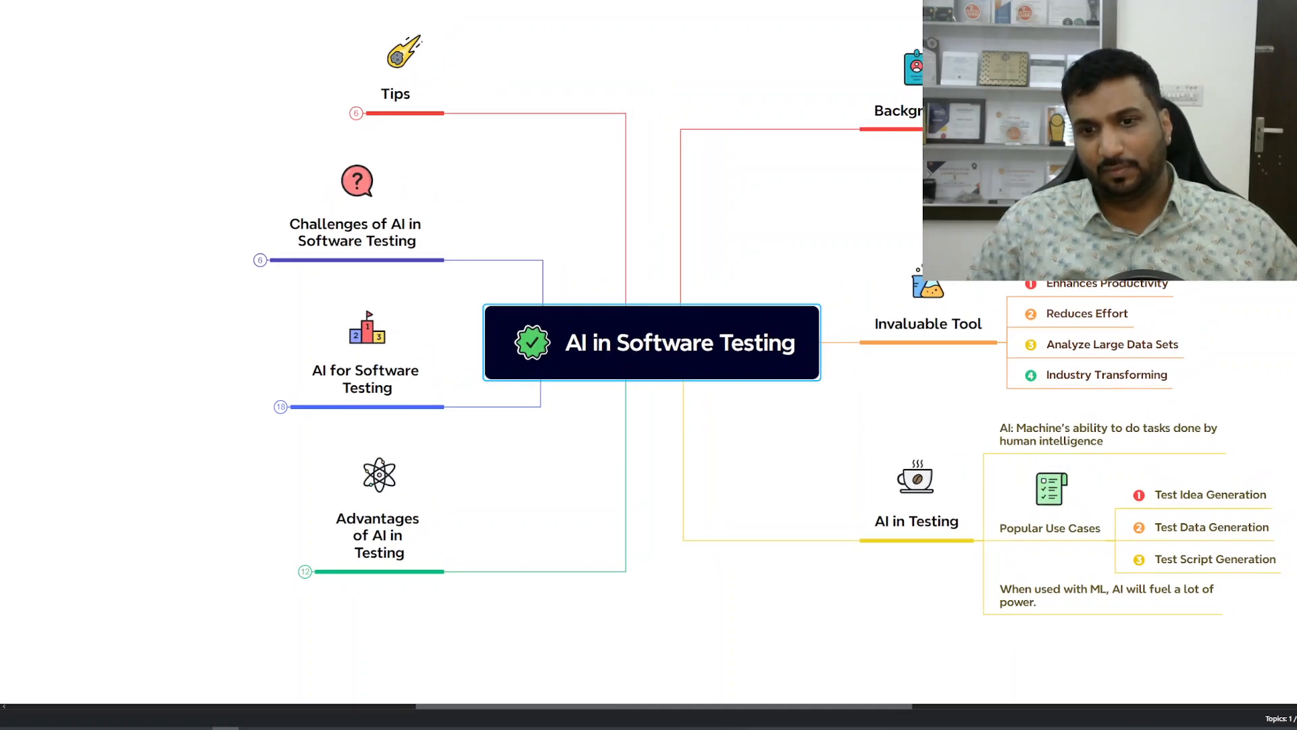
Expand Advantages of AI in Testing and review the Give test ideas example and Provide insights points.
click(378, 507)
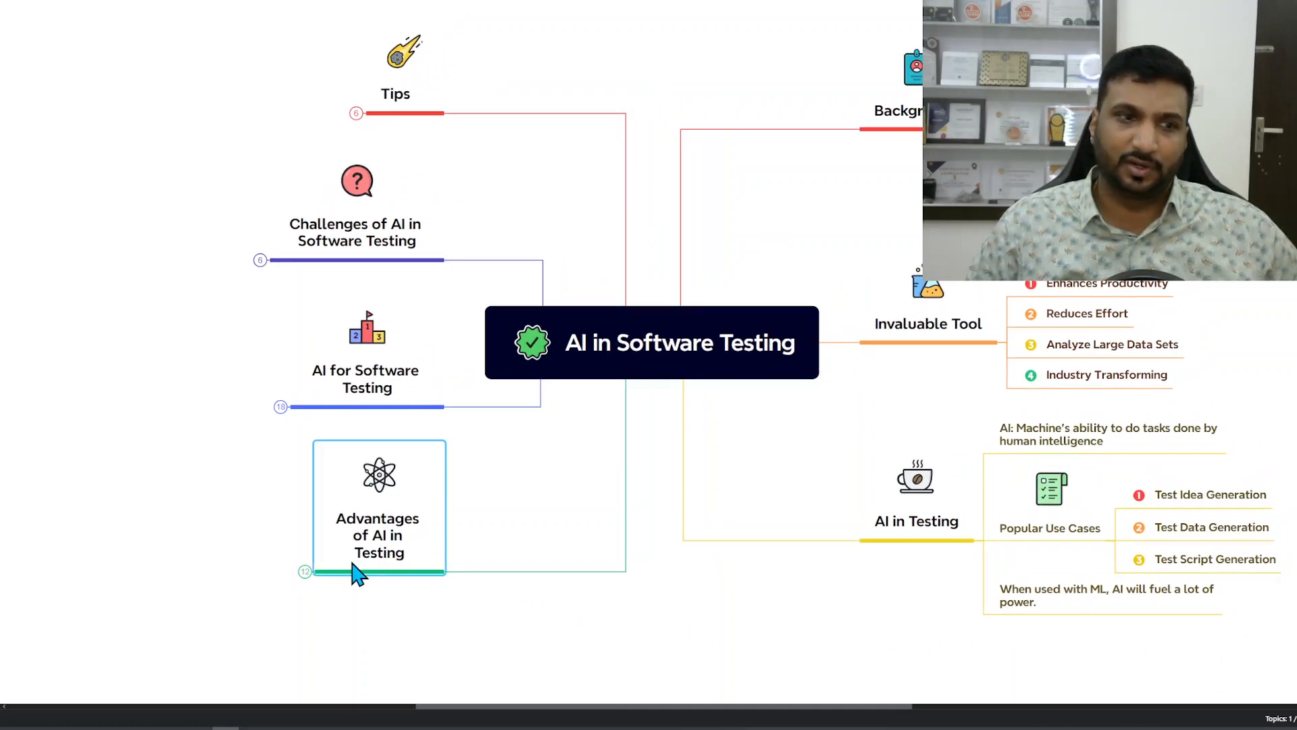
click(378, 505)
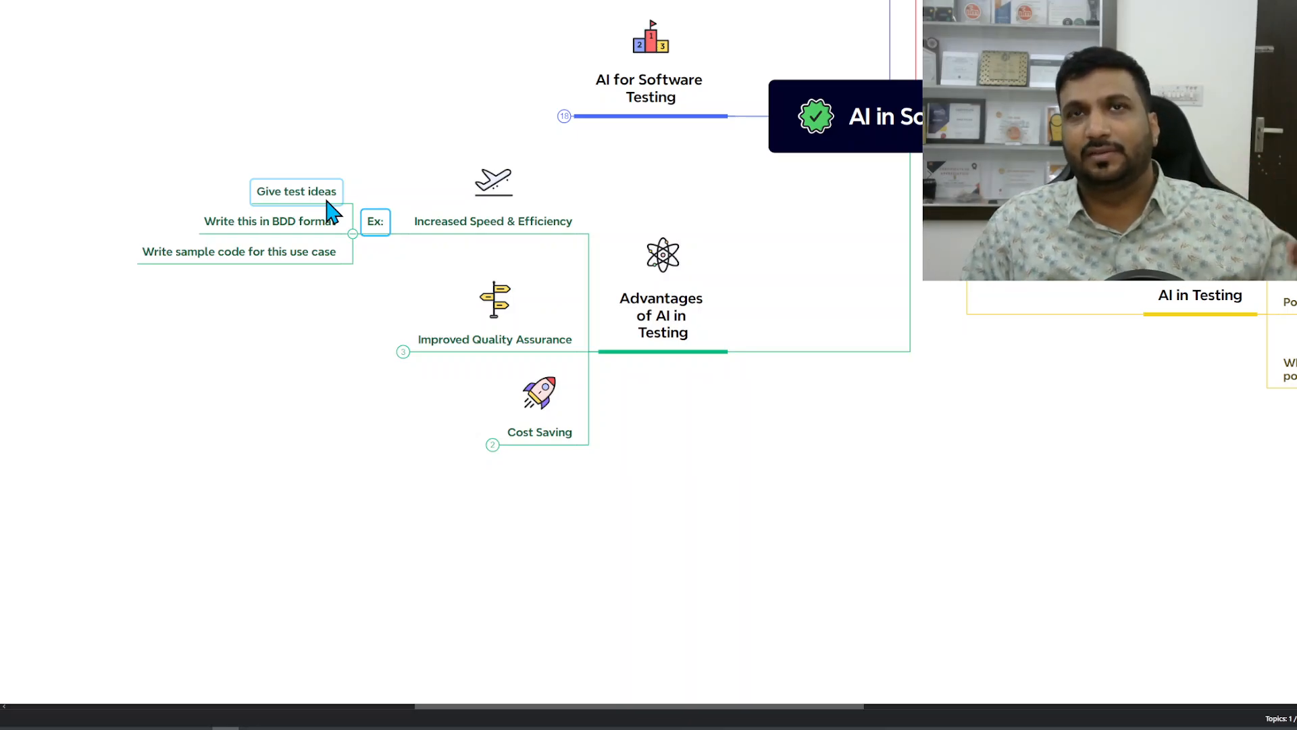
click(269, 220)
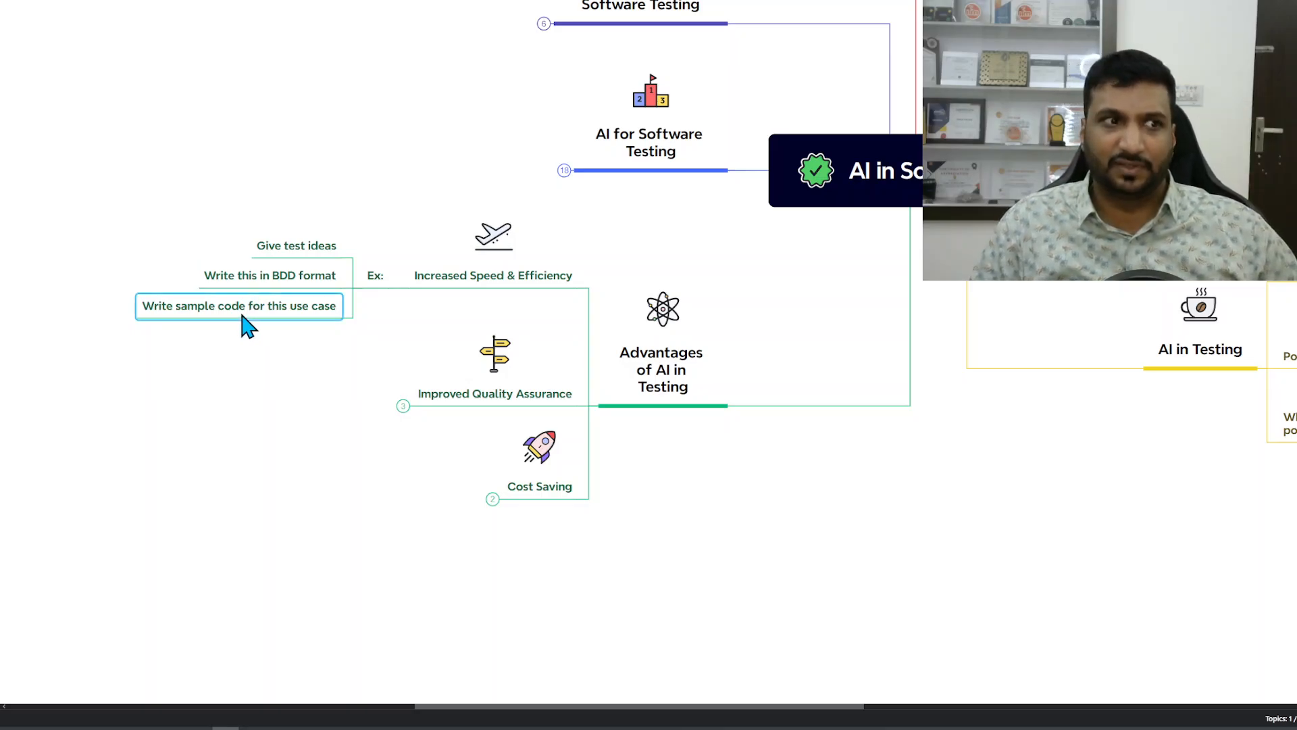
mouse_move(406, 343)
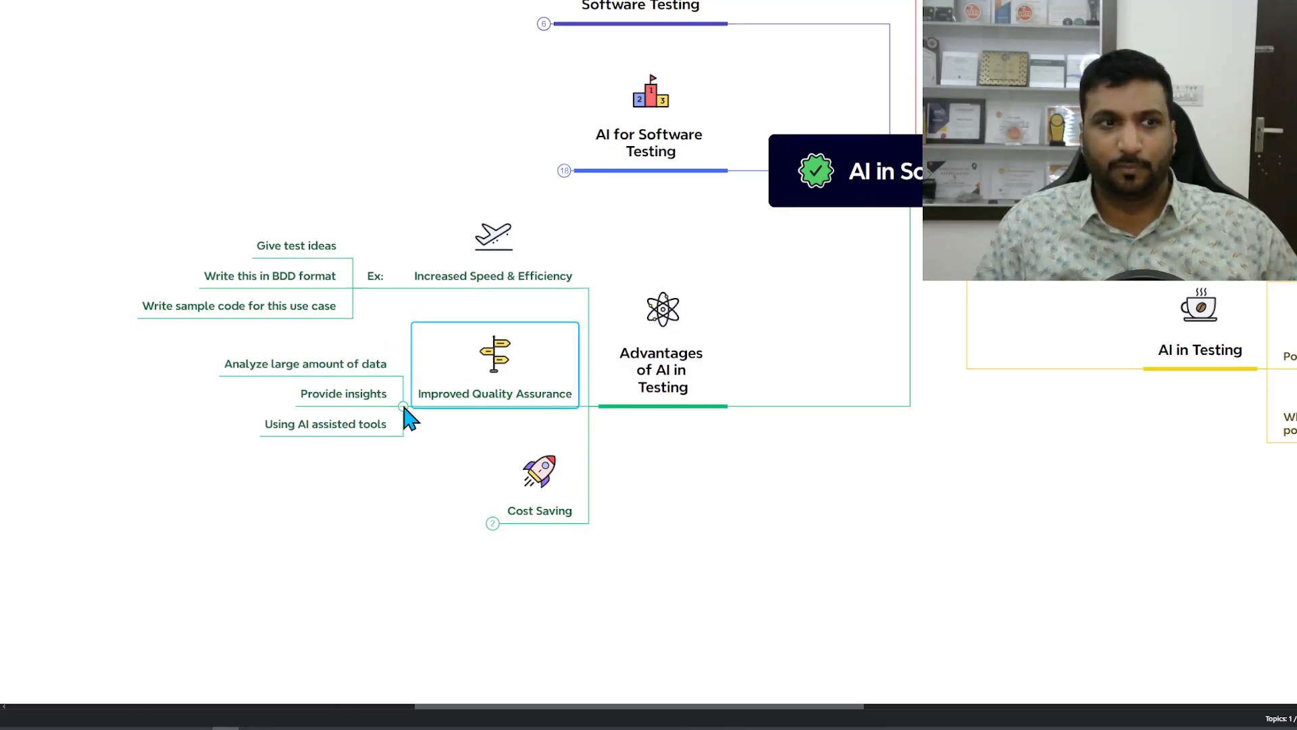
click(342, 393)
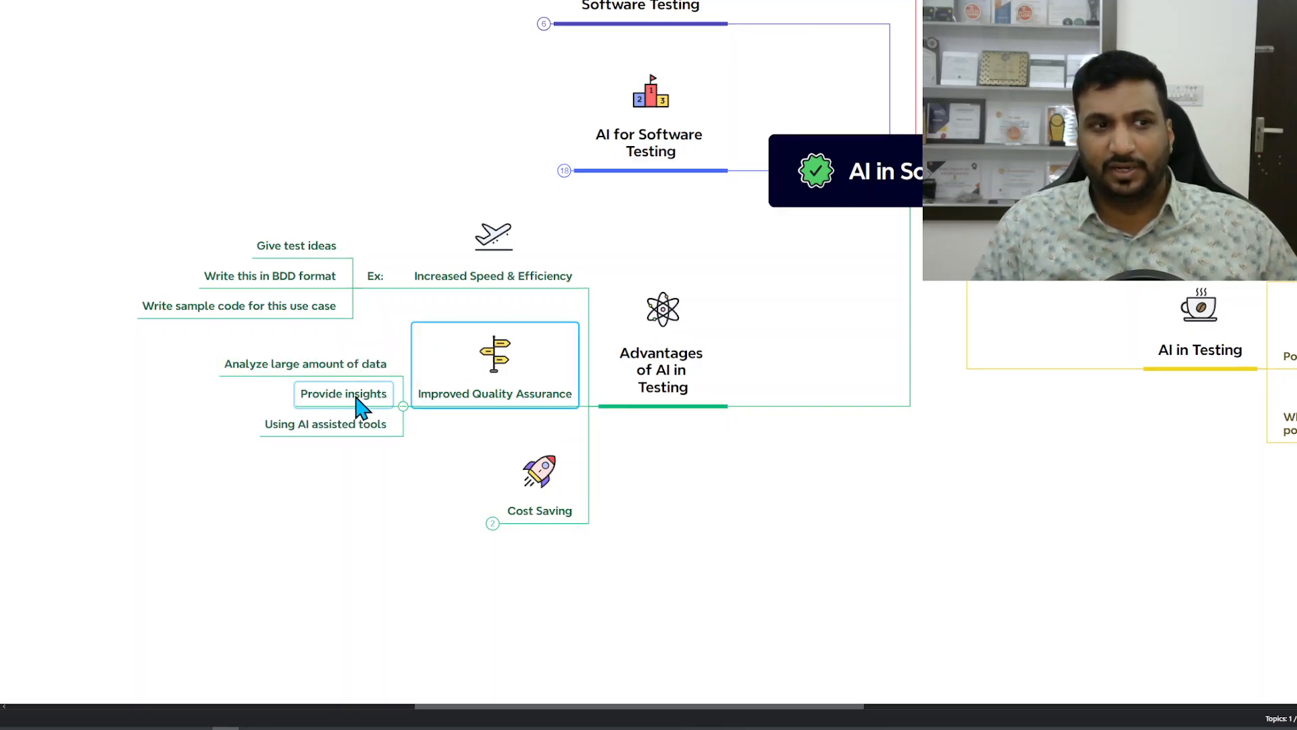
click(326, 423)
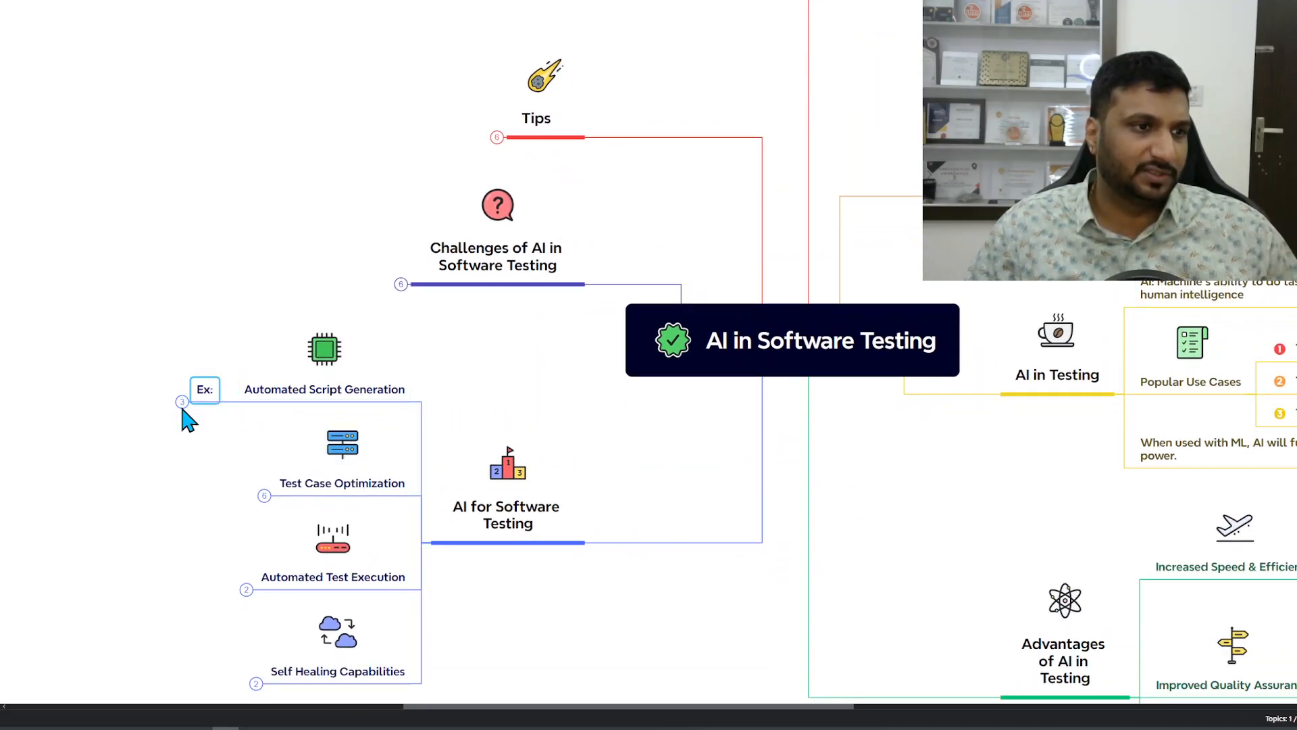
Expand Test Case Optimization and Automated Test Execution under AI for Software Testing.
click(181, 397)
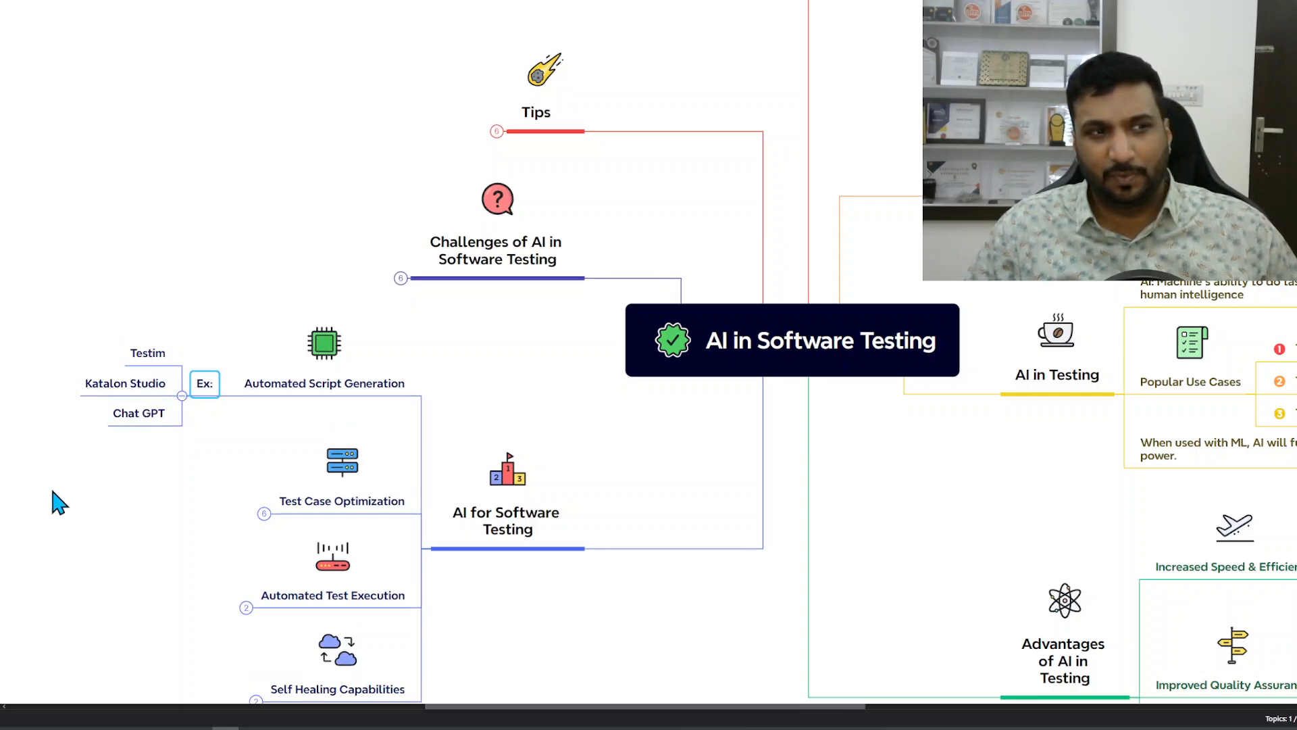
mouse_move(1016, 568)
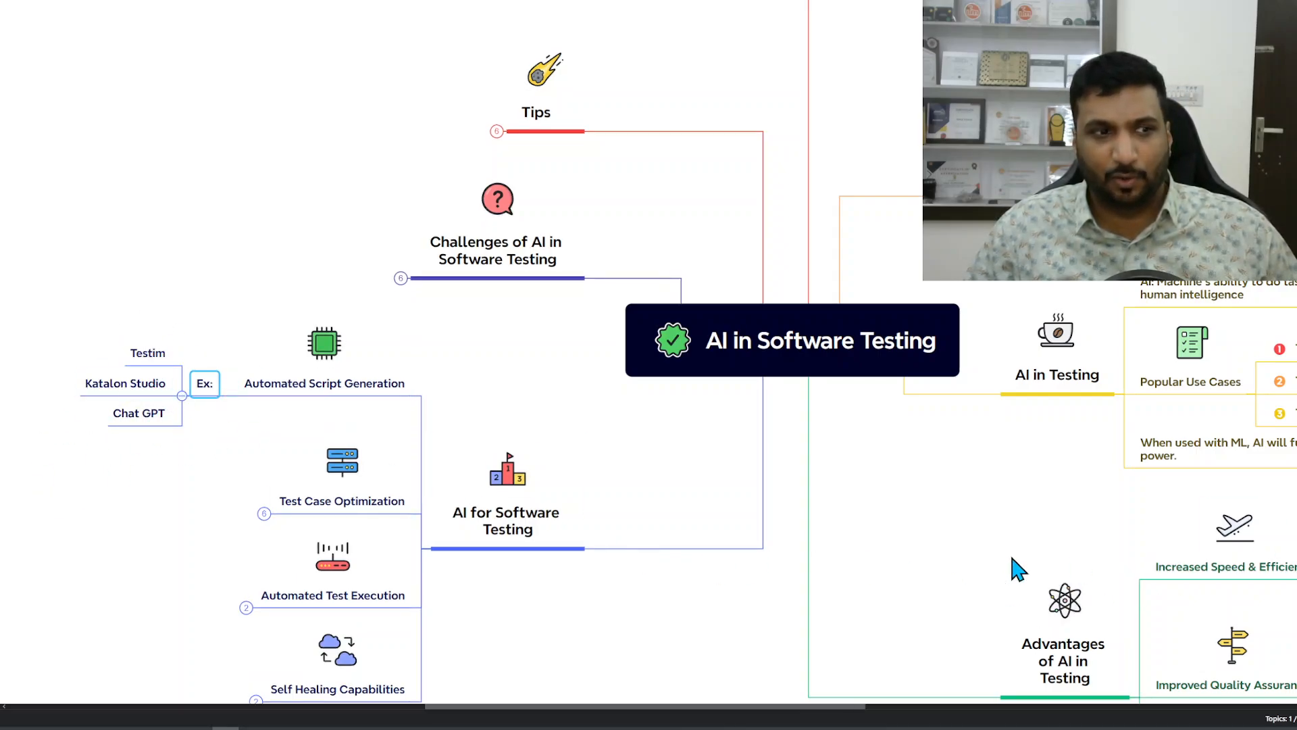
click(264, 503)
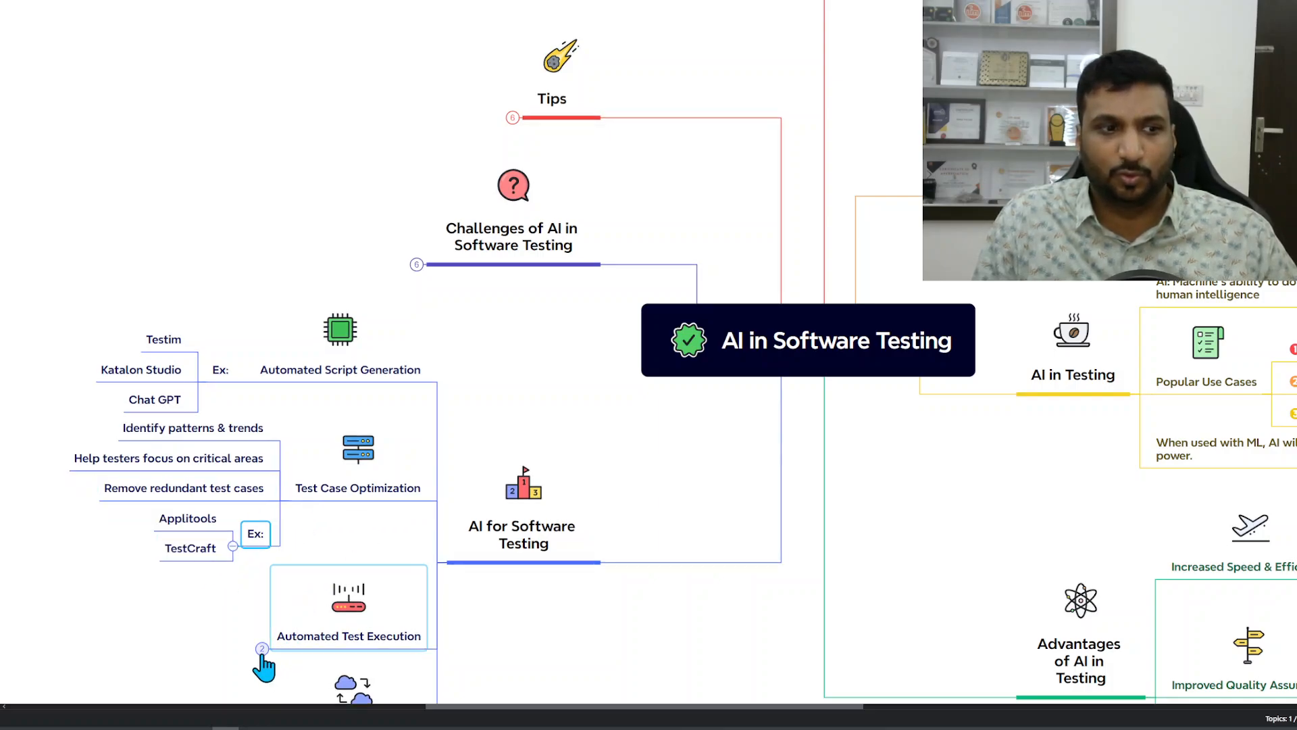
click(262, 648)
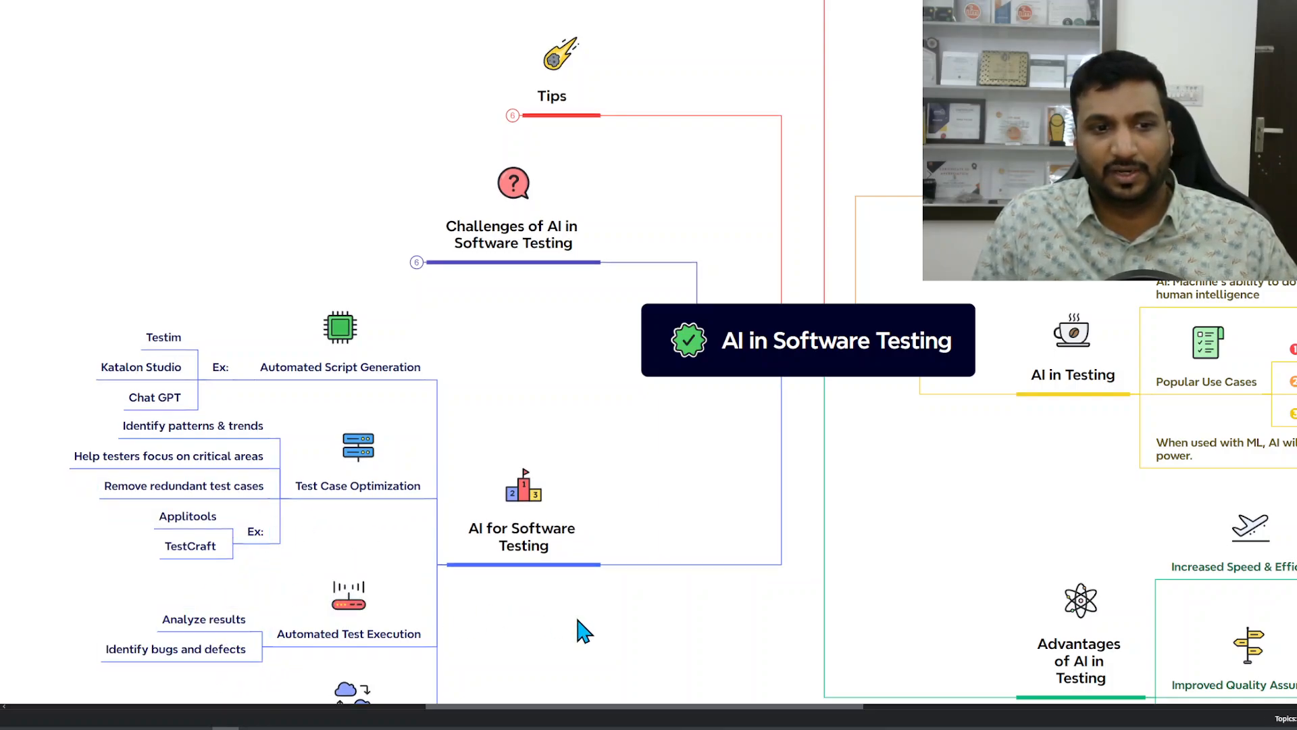
mouse_move(942, 412)
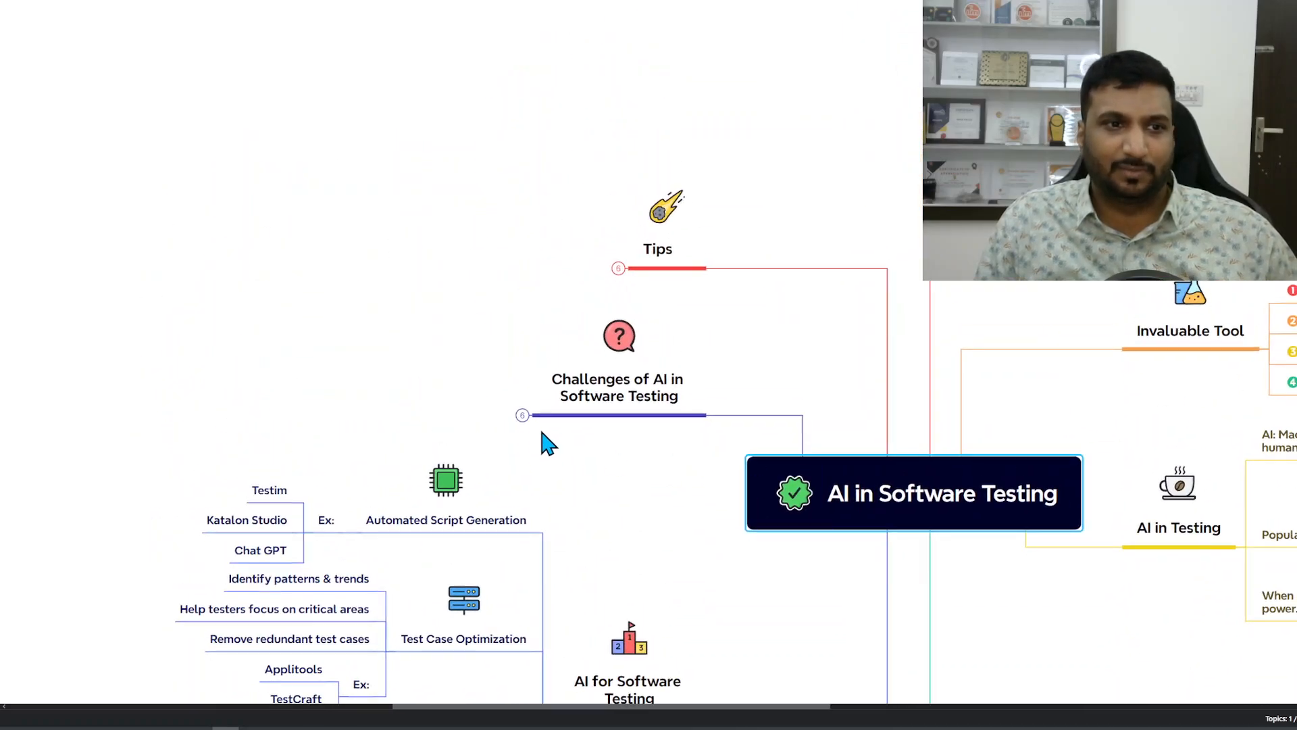
Expand Challenges of AI in Software Testing with its Long Learning Curve and Difficulty of Debugging notes.
click(521, 414)
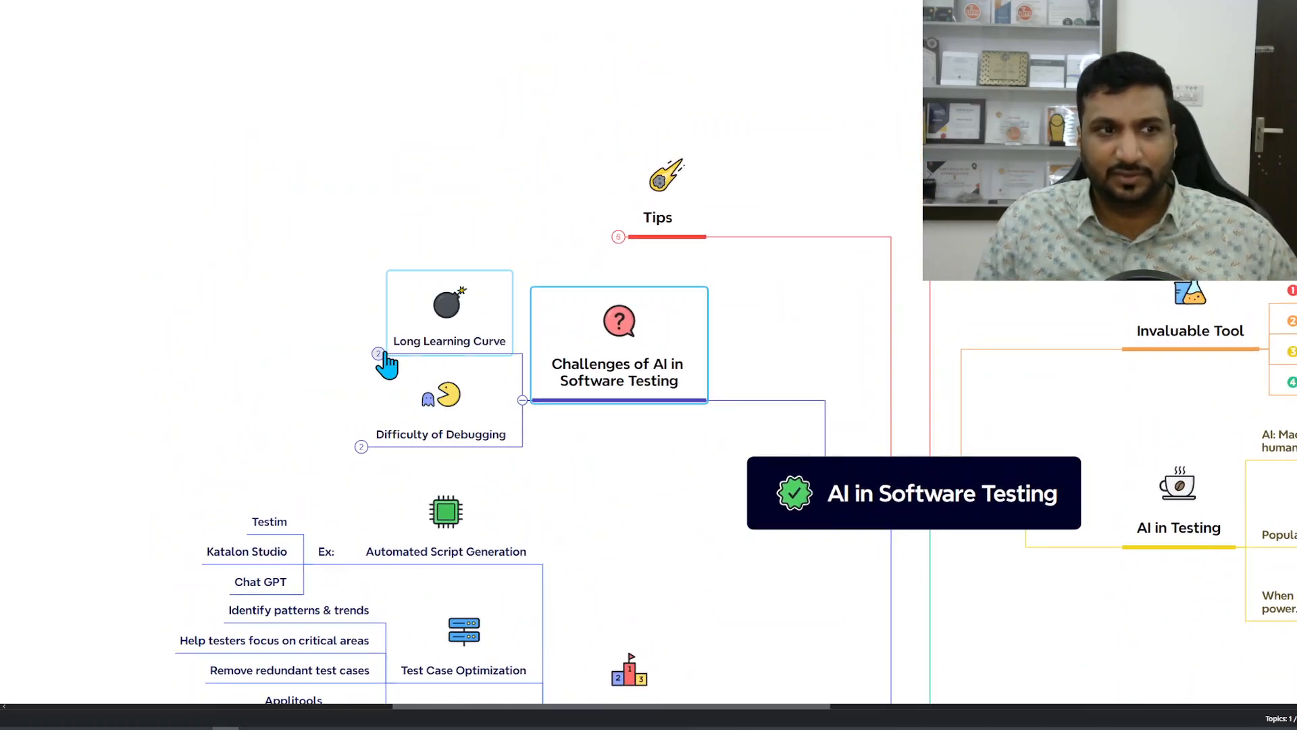
click(379, 351)
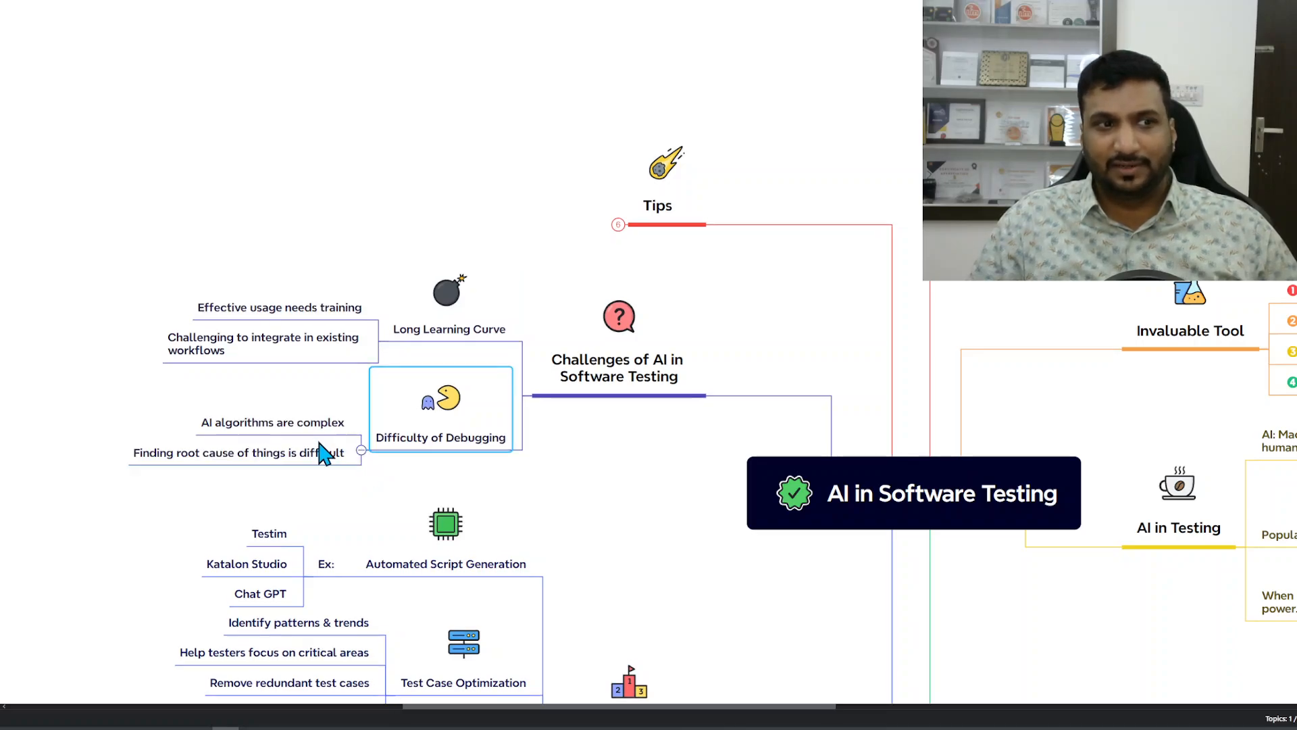
click(238, 452)
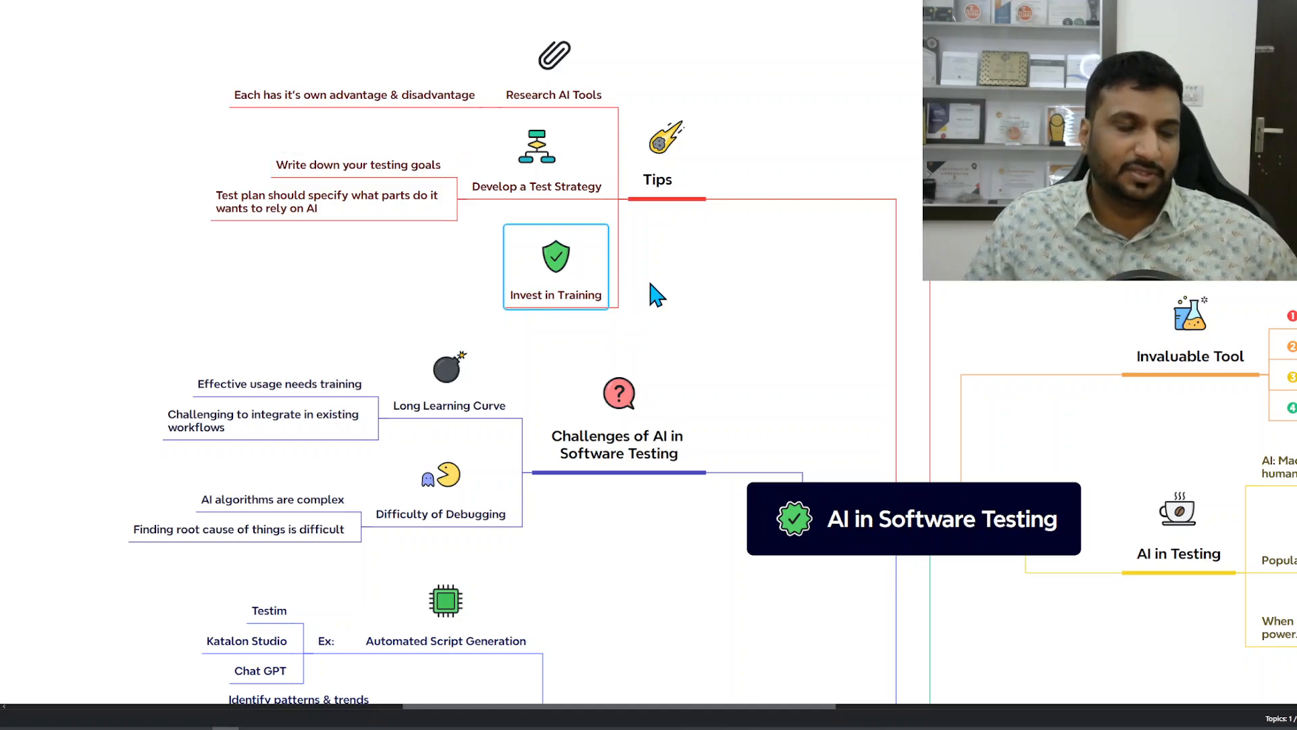
mouse_move(714, 268)
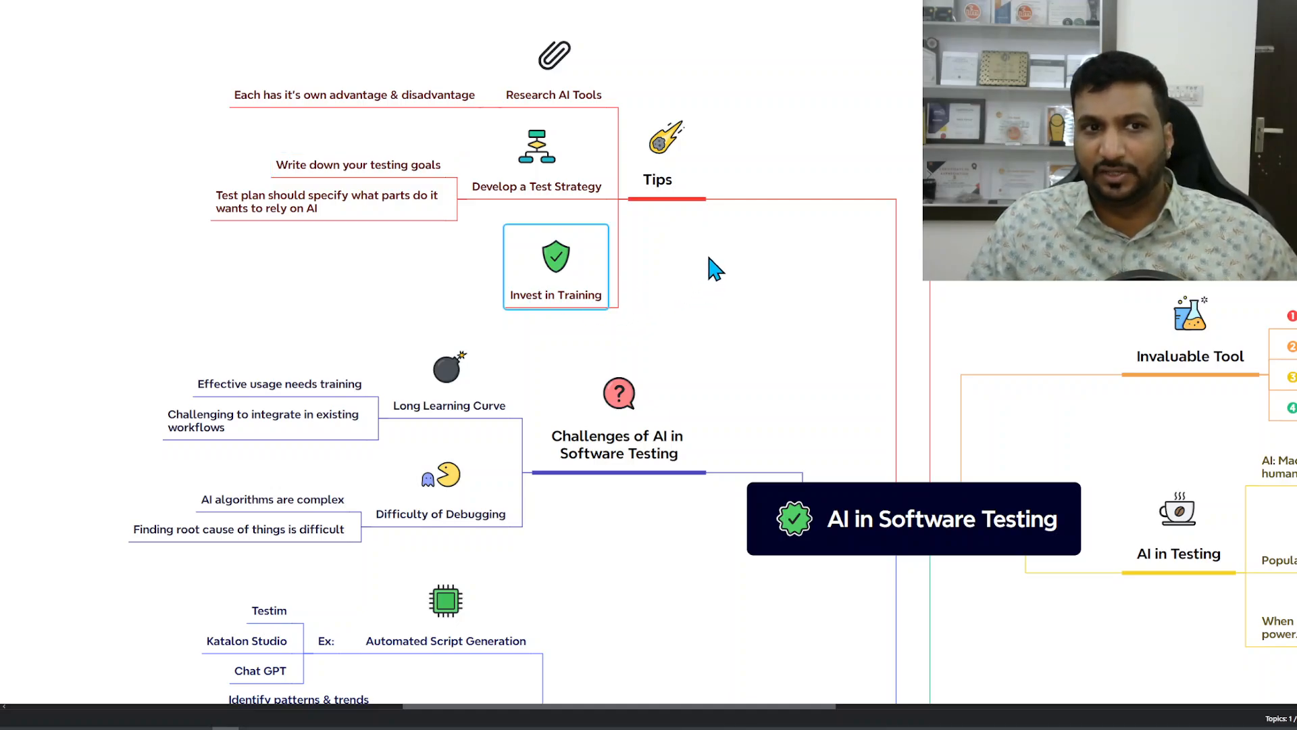
mouse_move(1044, 316)
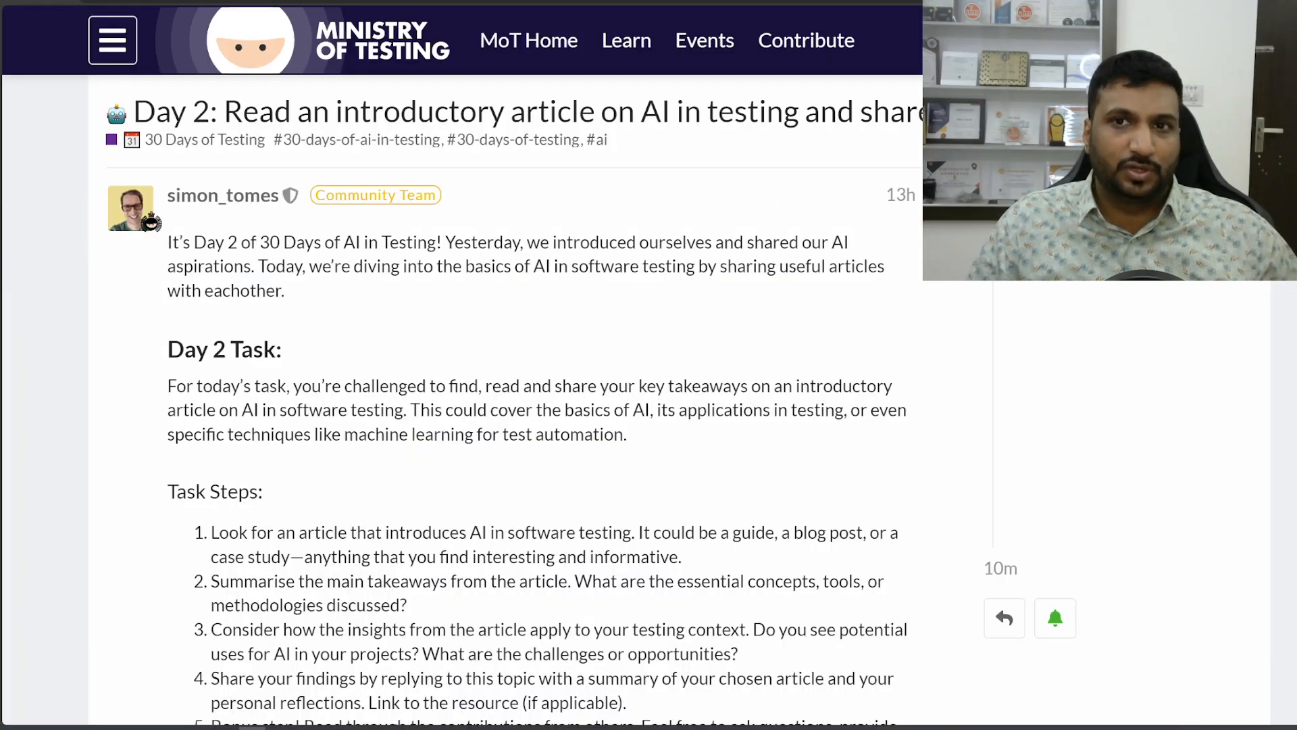
Scroll to the Day 2 reply and highlight the invaluable-tool takeaway and the need to upskill.
scroll(down, 3)
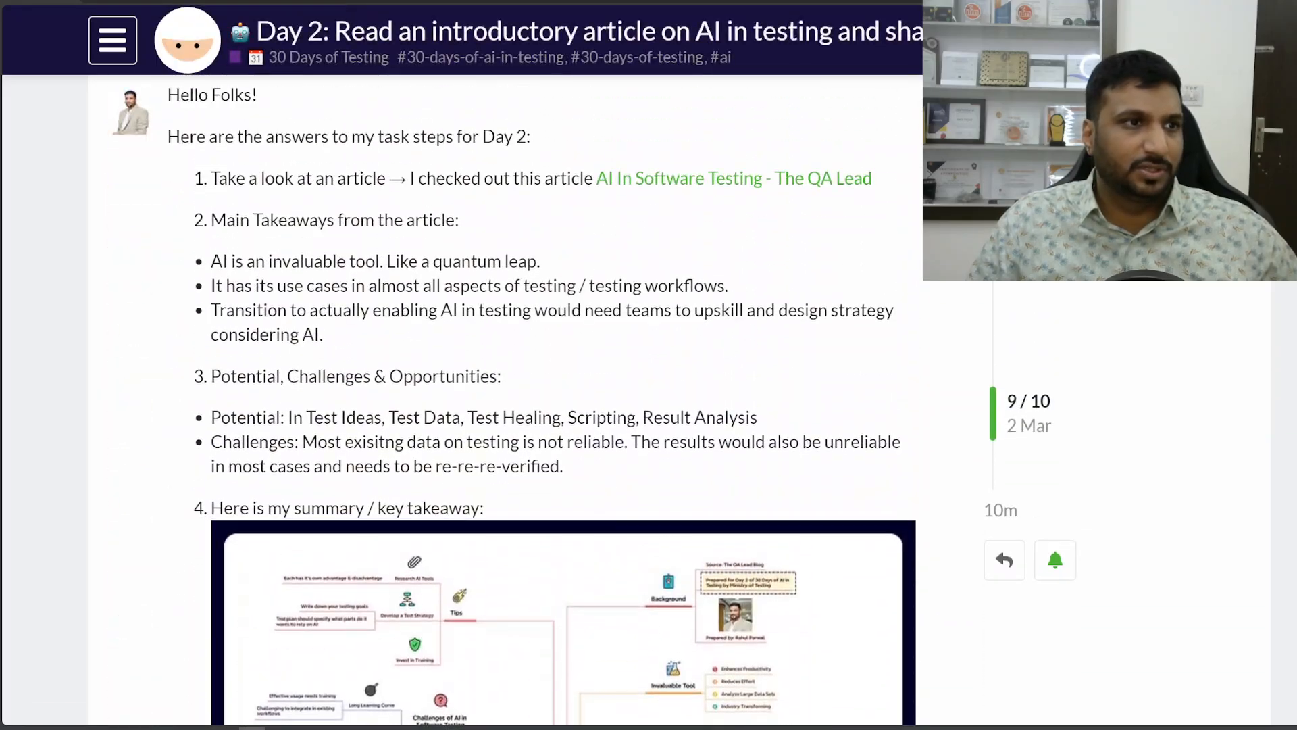
scroll(down, 3)
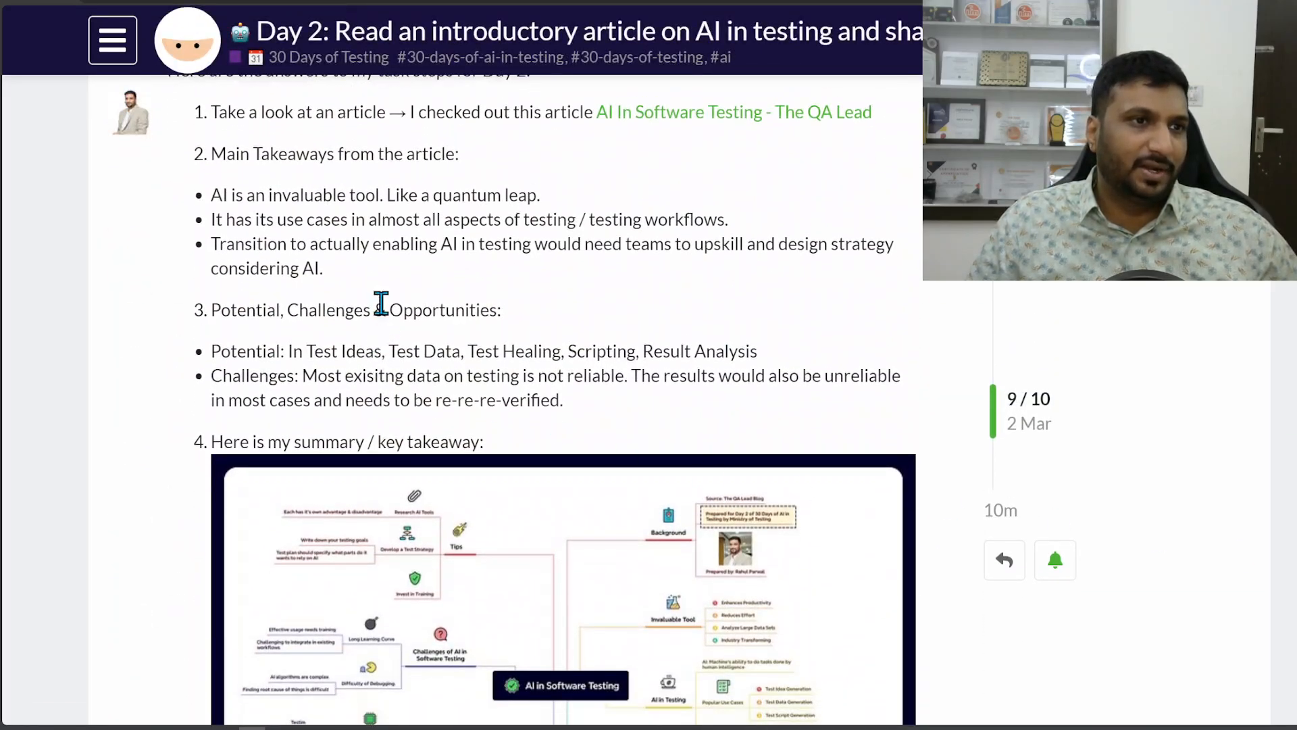
drag(220, 194, 366, 195)
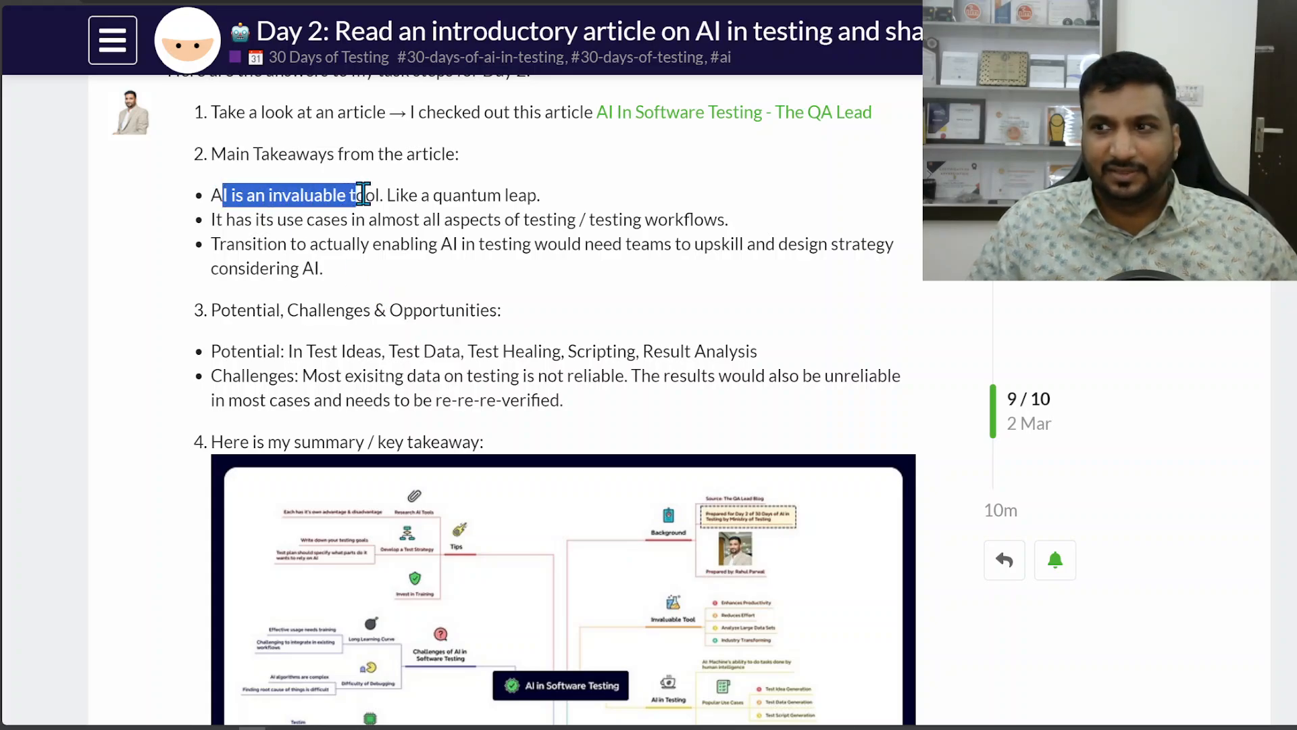
click(506, 188)
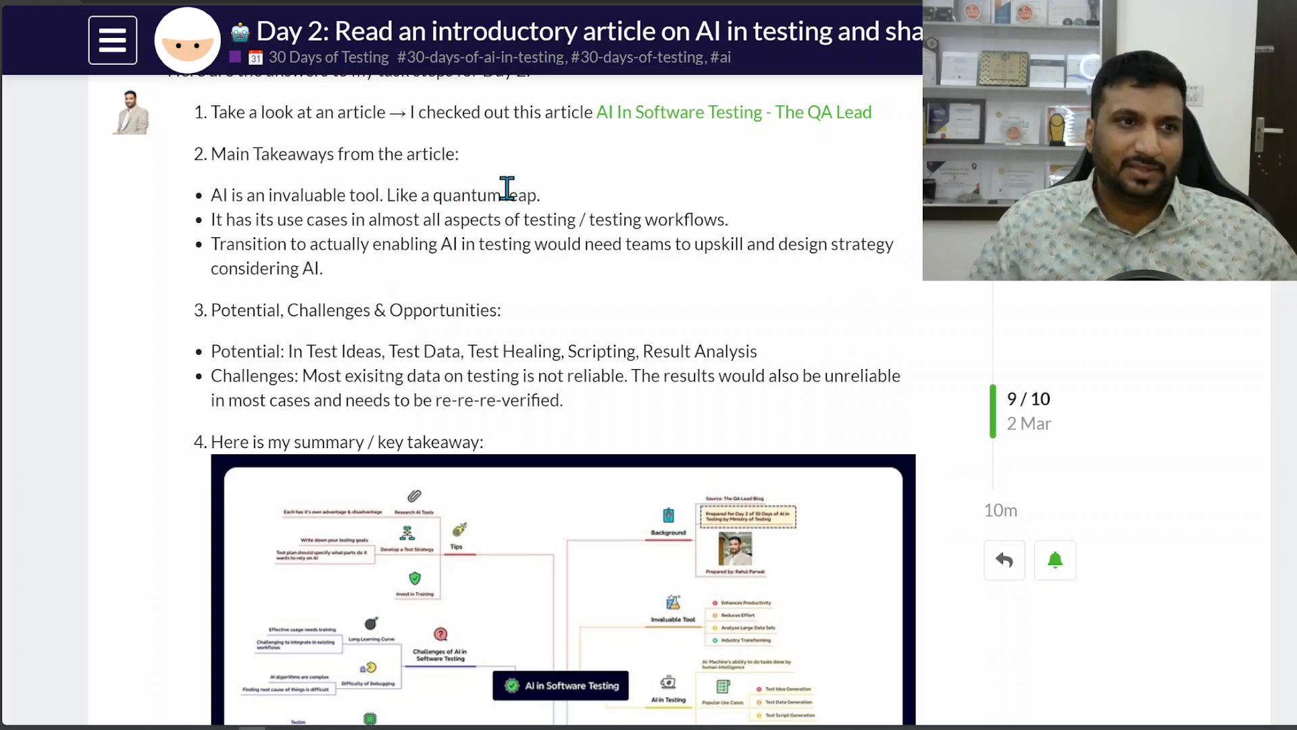
mouse_move(273, 241)
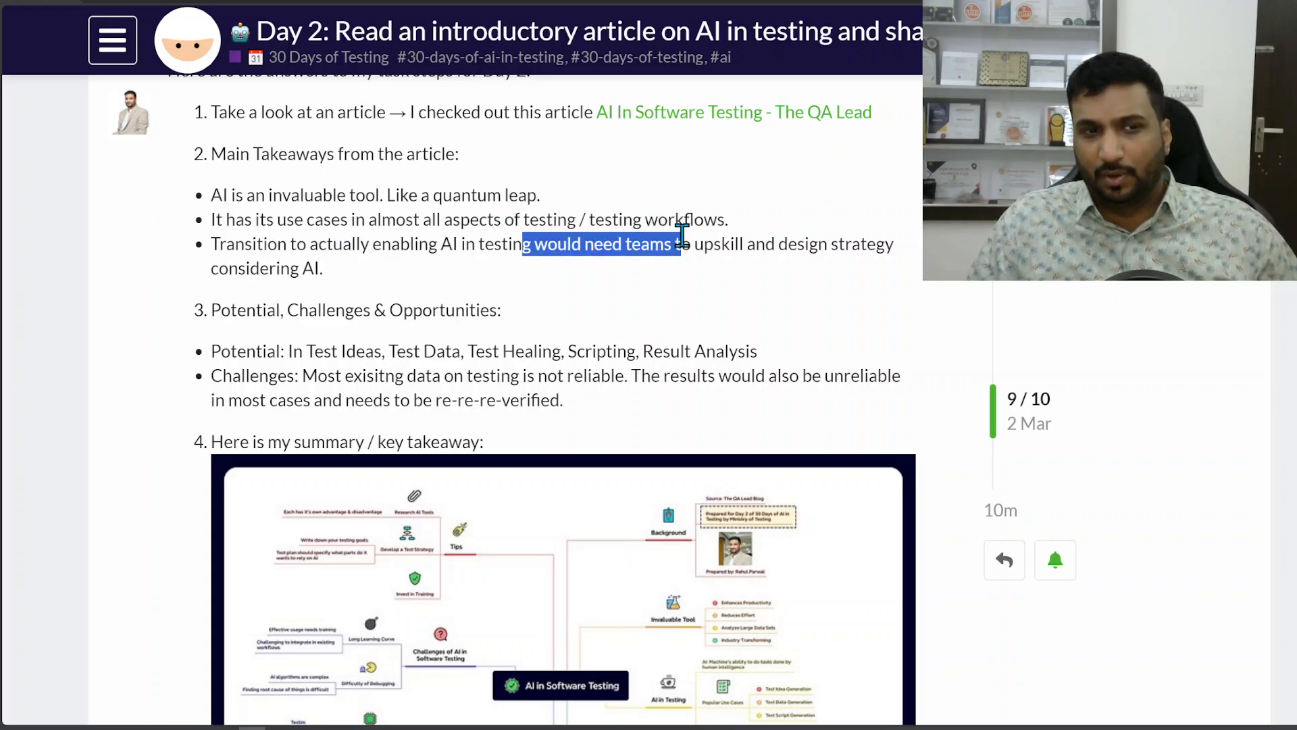
drag(674, 244, 778, 244)
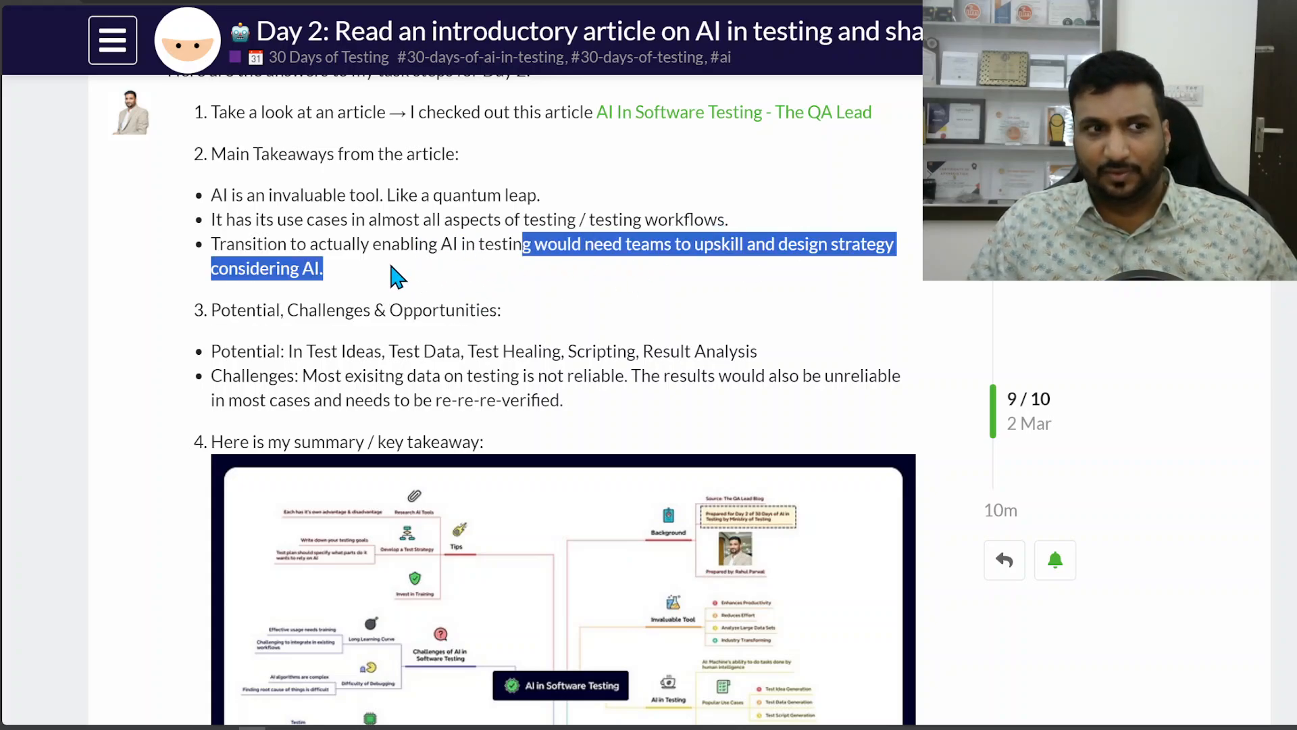
click(320, 350)
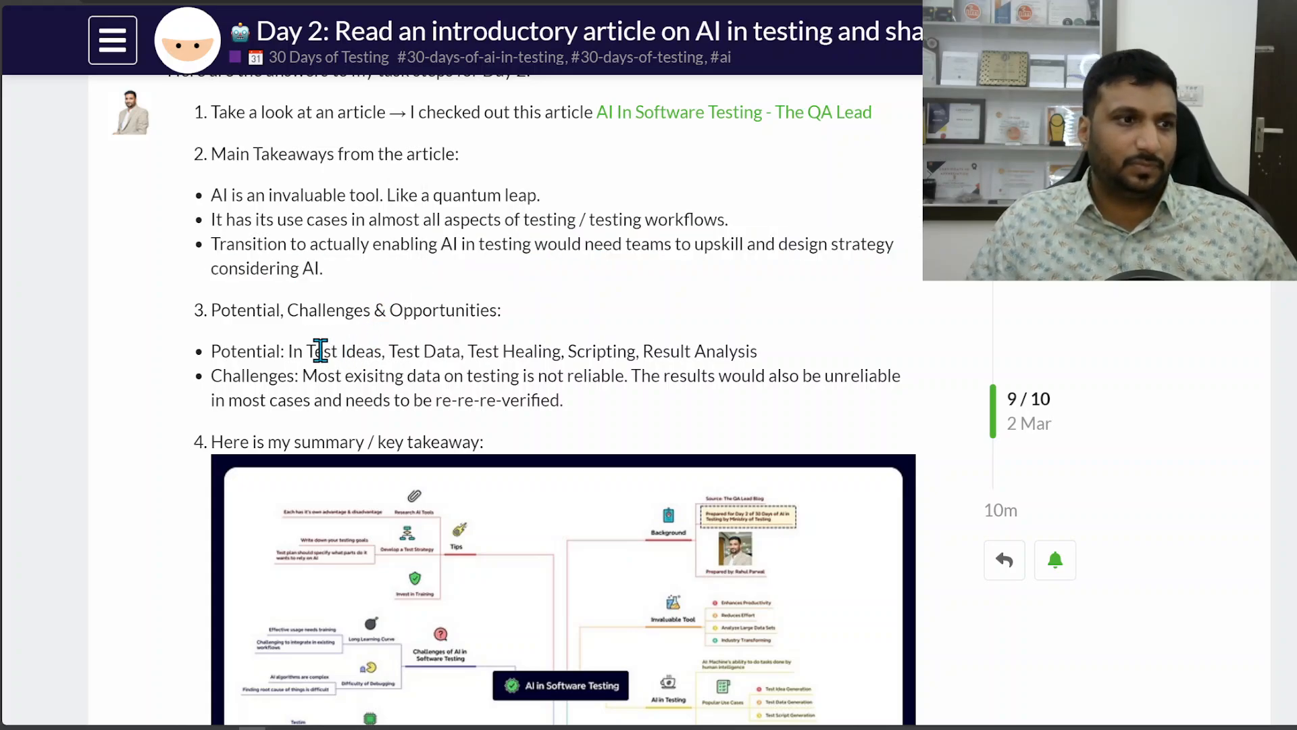
Highlight the potential areas for AI list and the unreliable-results challenge.
drag(292, 350, 411, 350)
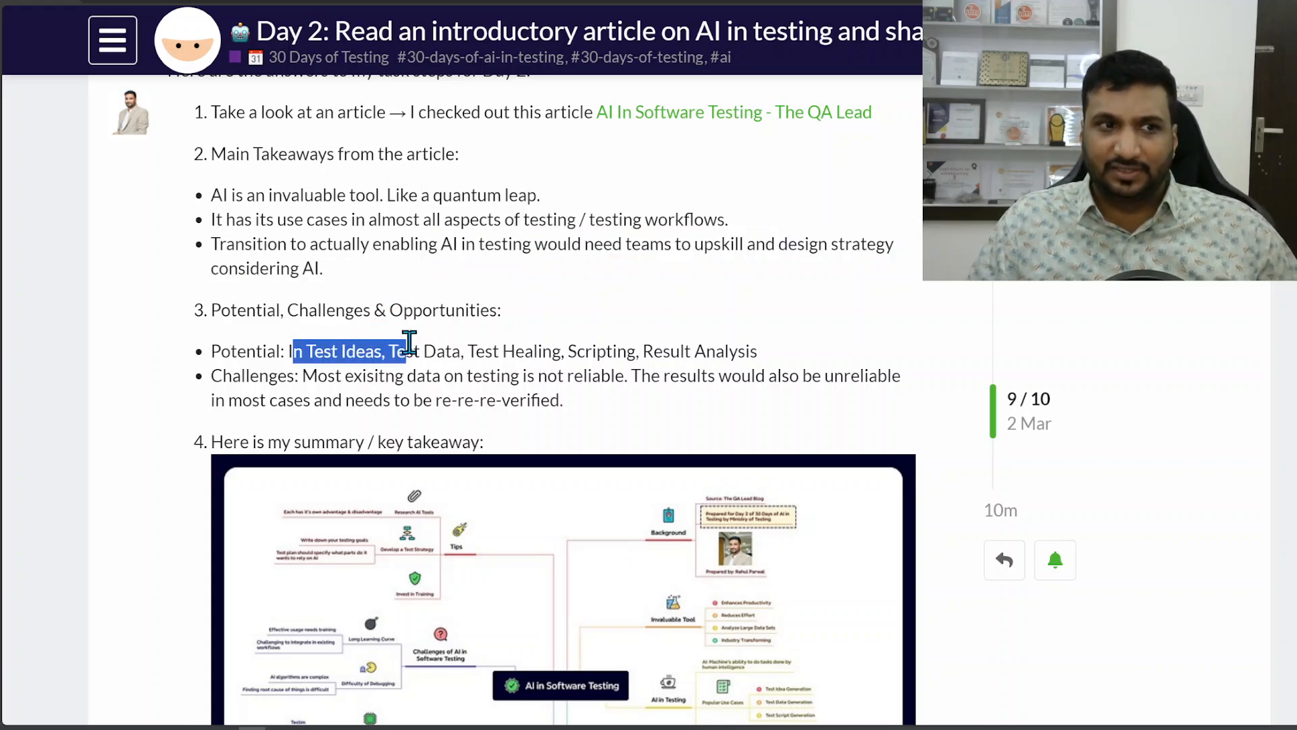
drag(406, 350, 694, 350)
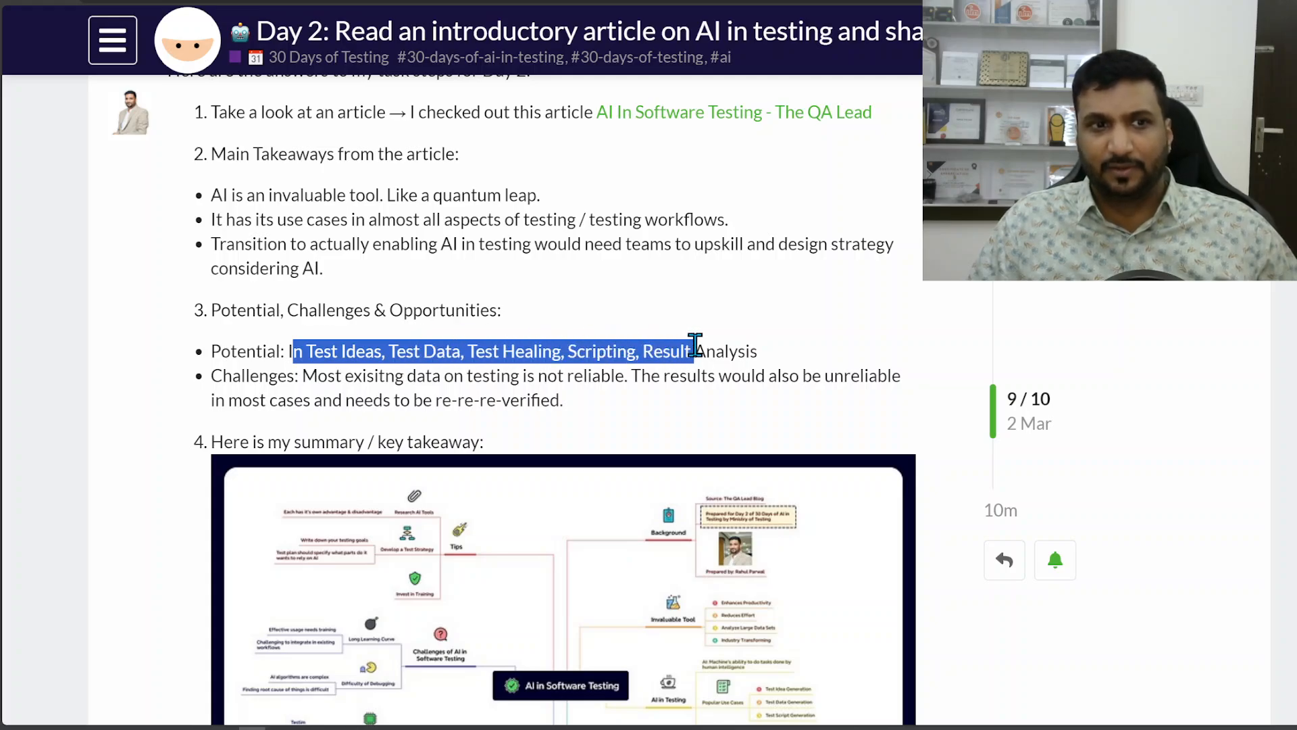
click(417, 375)
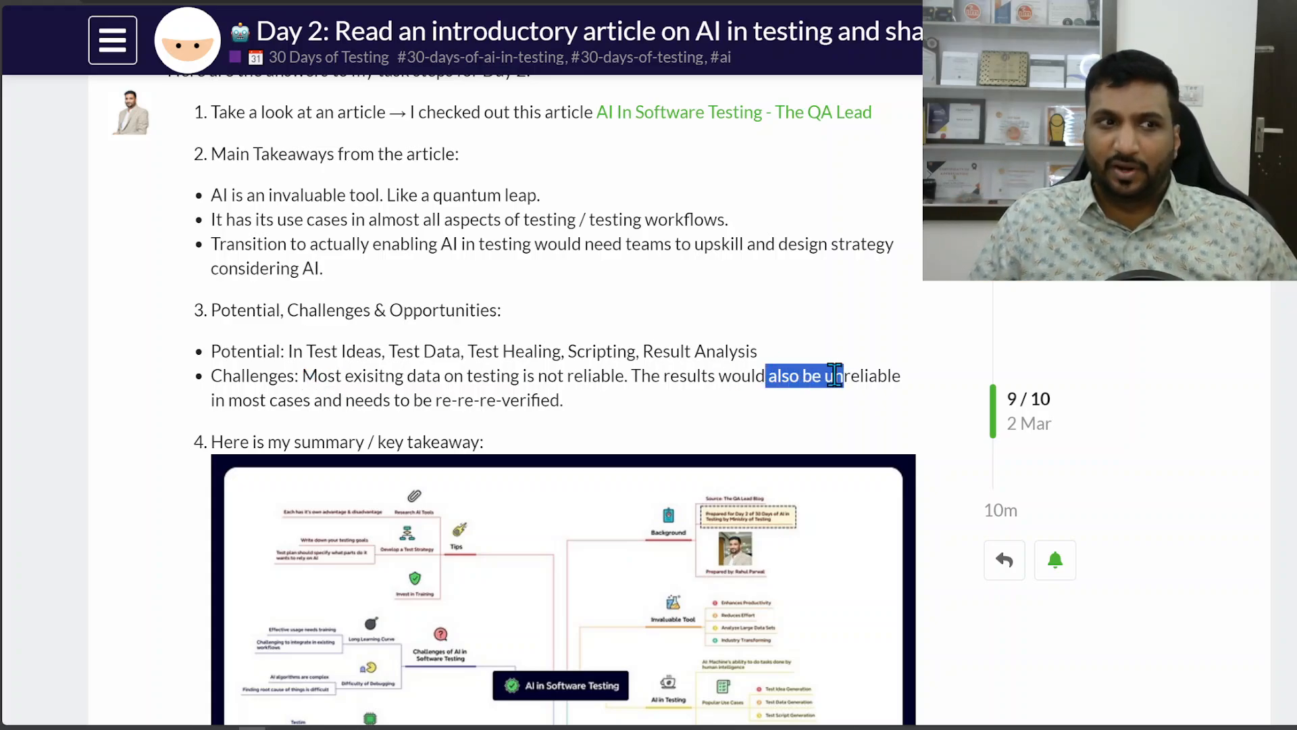
drag(835, 374, 554, 400)
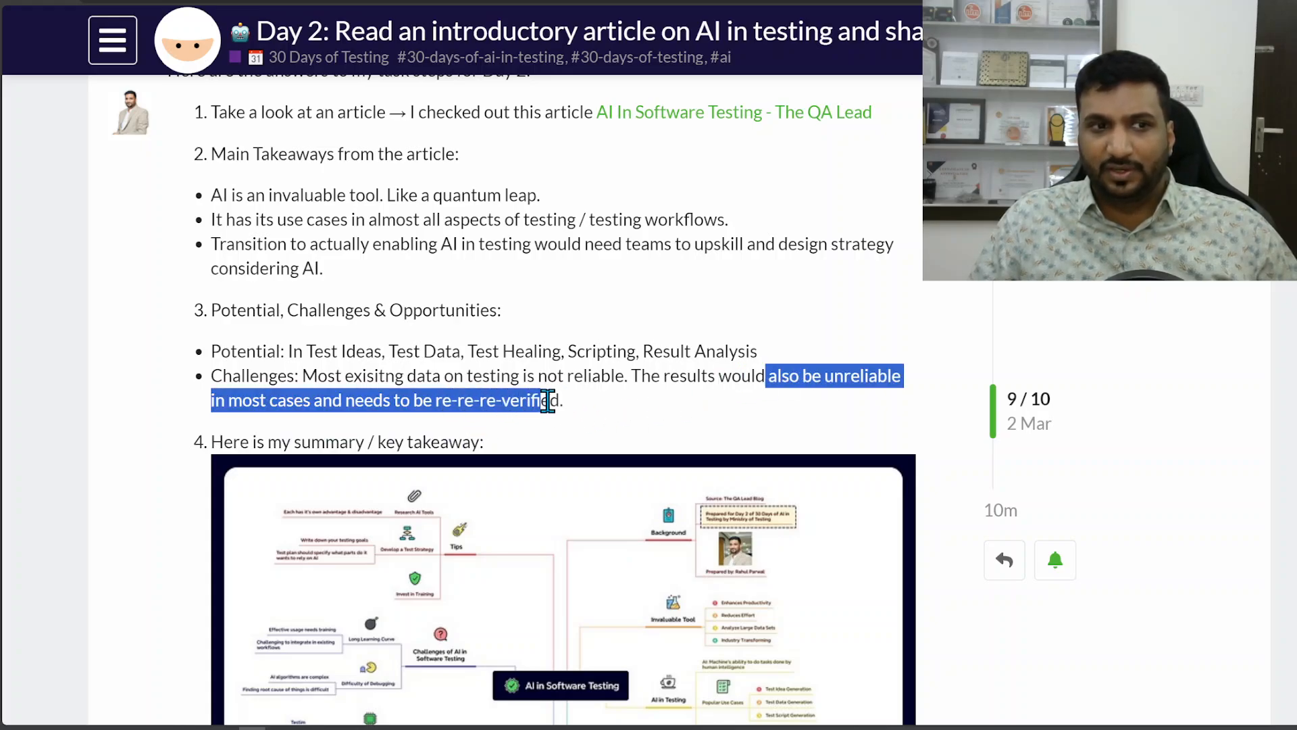